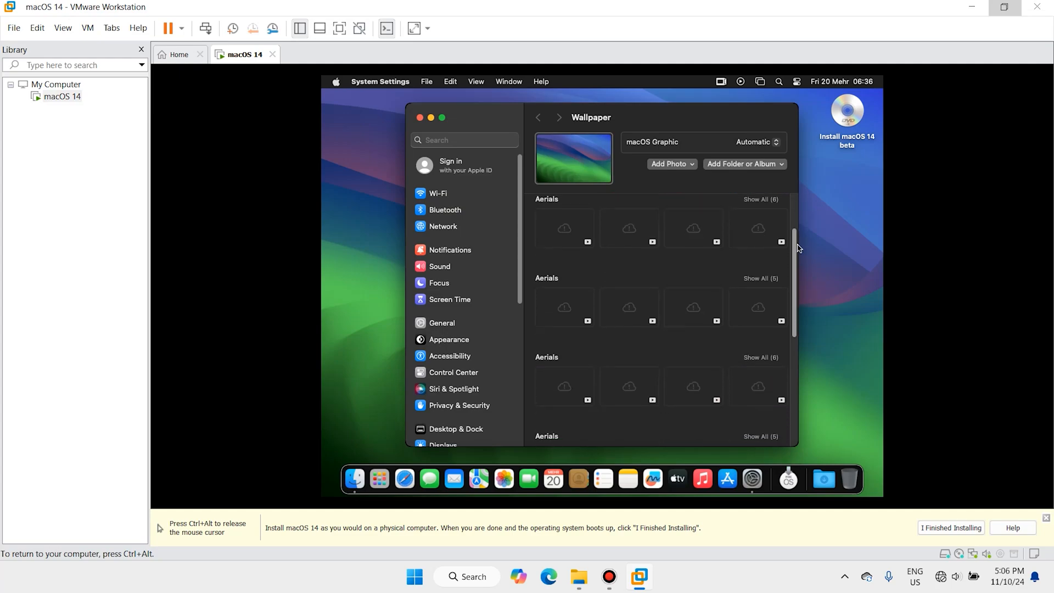
- Start downloading the Lion 10.7 disk image, check the downloads panel, and switch to the archive.org tab
scroll(down, 3)
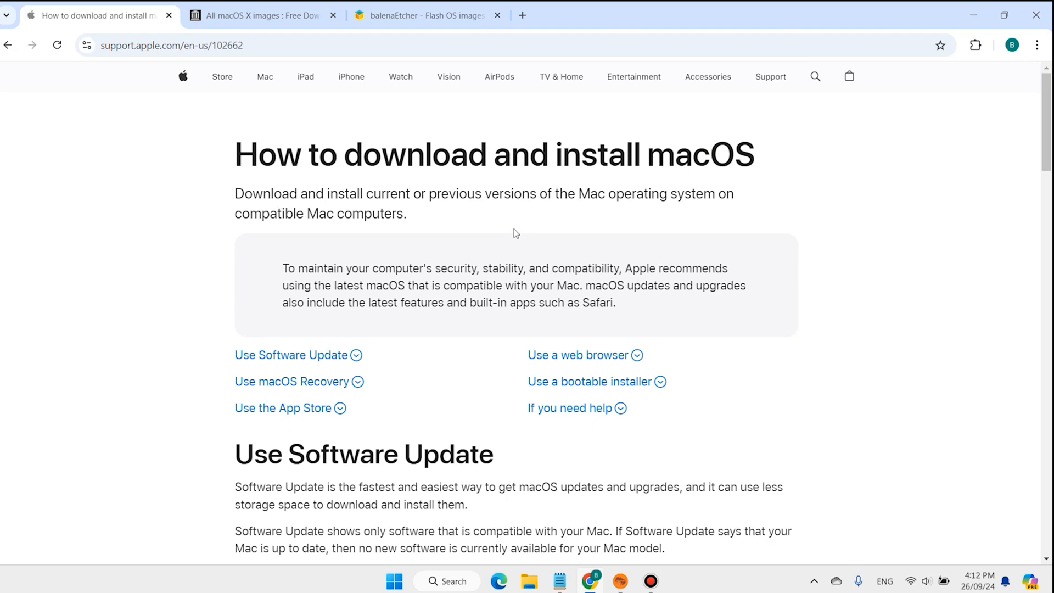
mouse_move(299, 113)
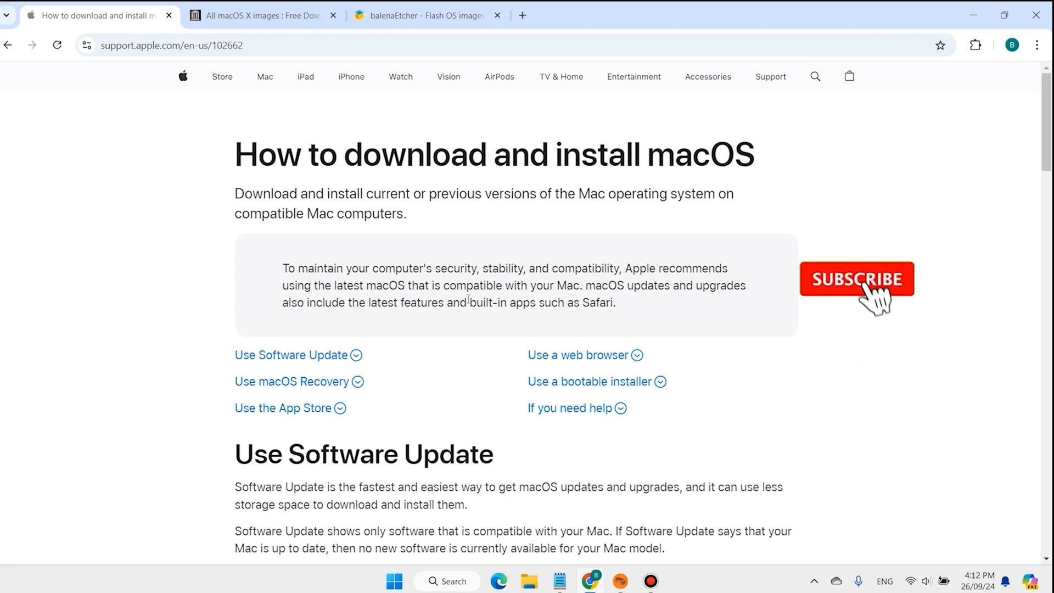
scroll(down, 3)
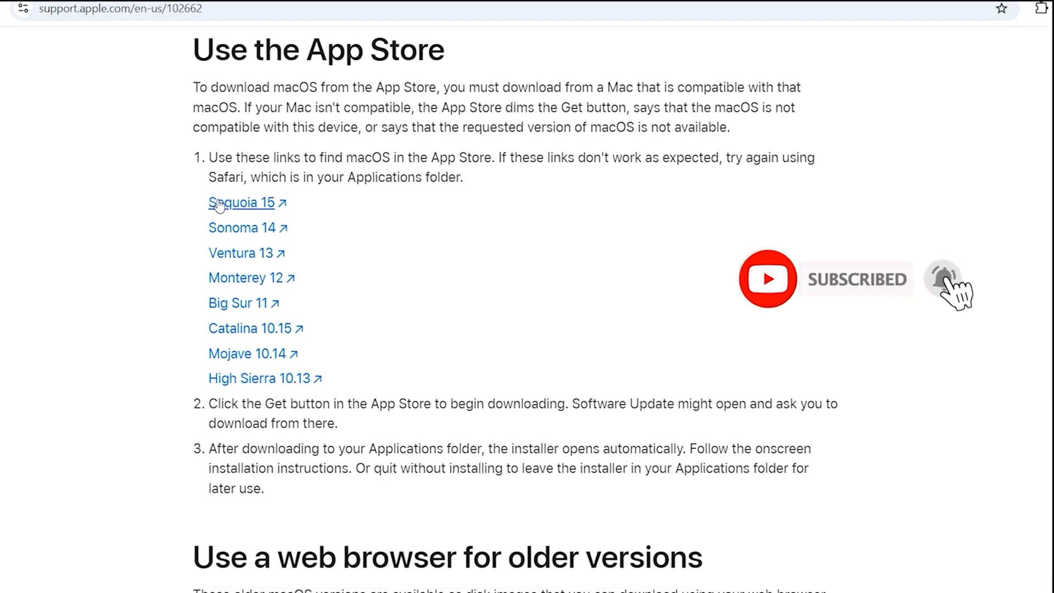
scroll(down, 3)
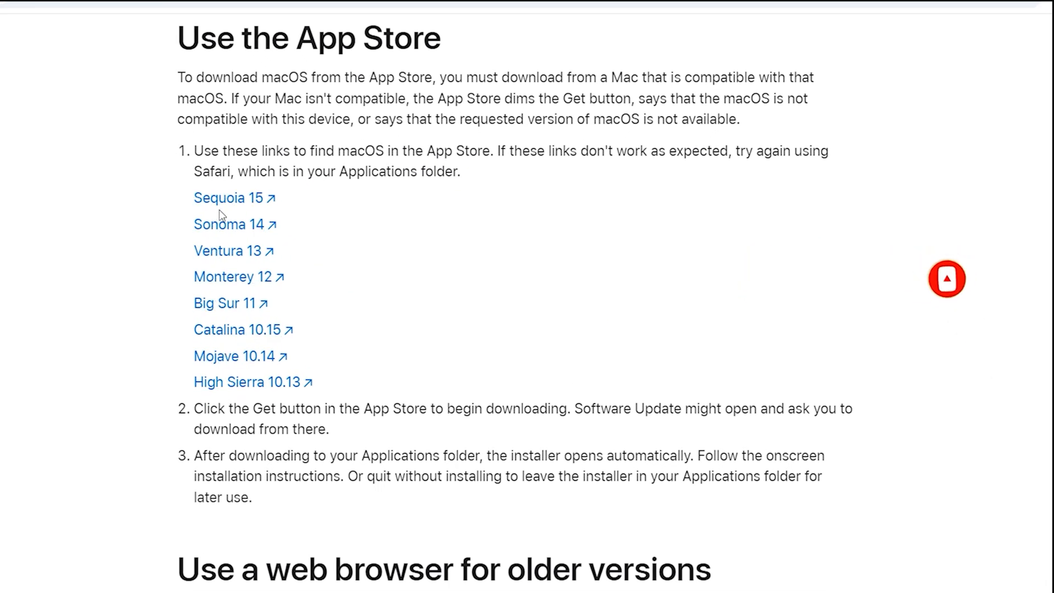
scroll(down, 3)
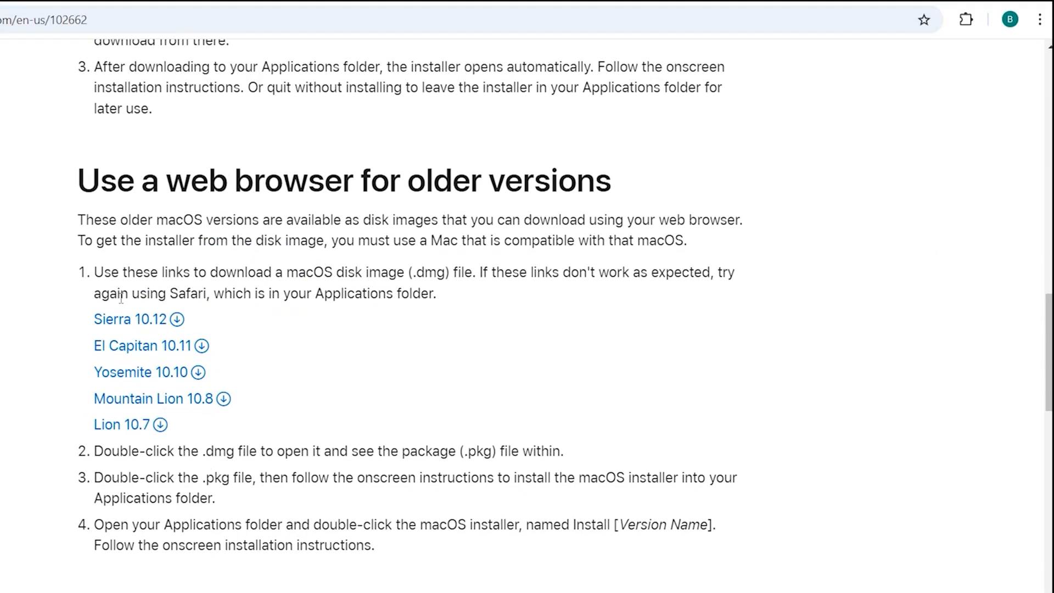
click(122, 424)
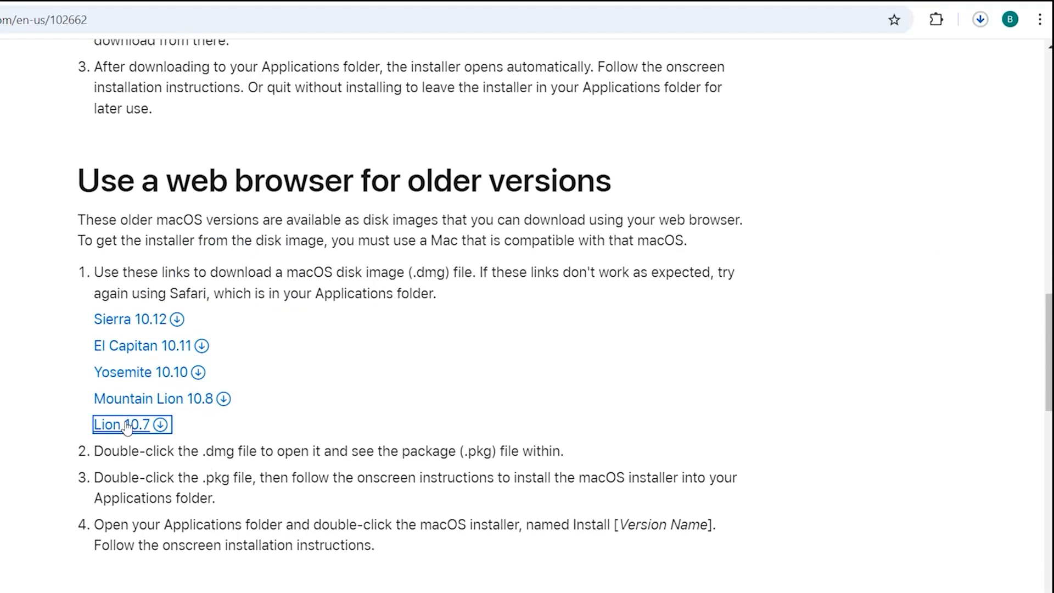
click(979, 19)
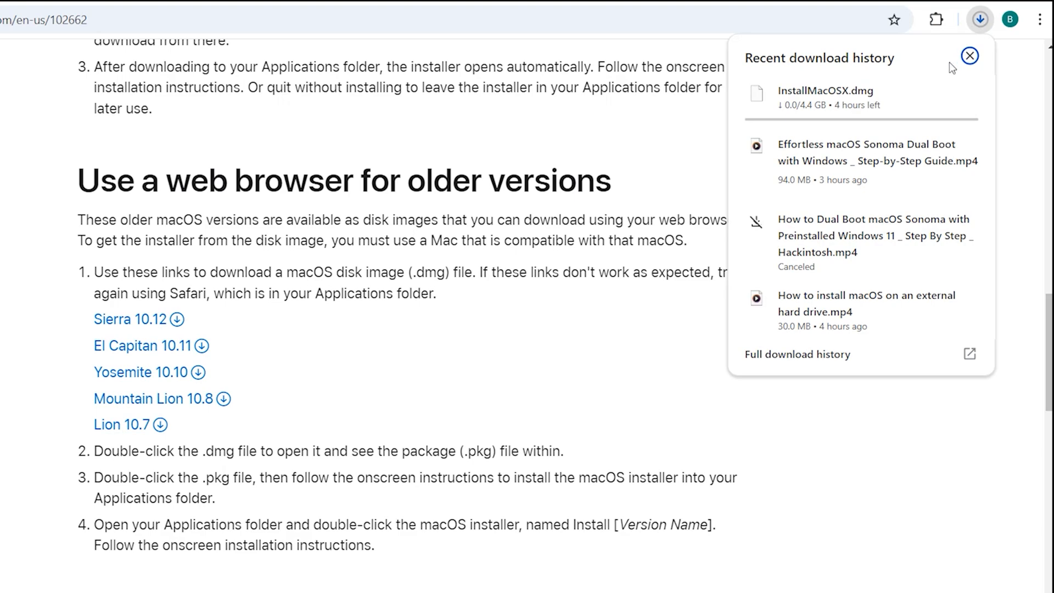
click(260, 15)
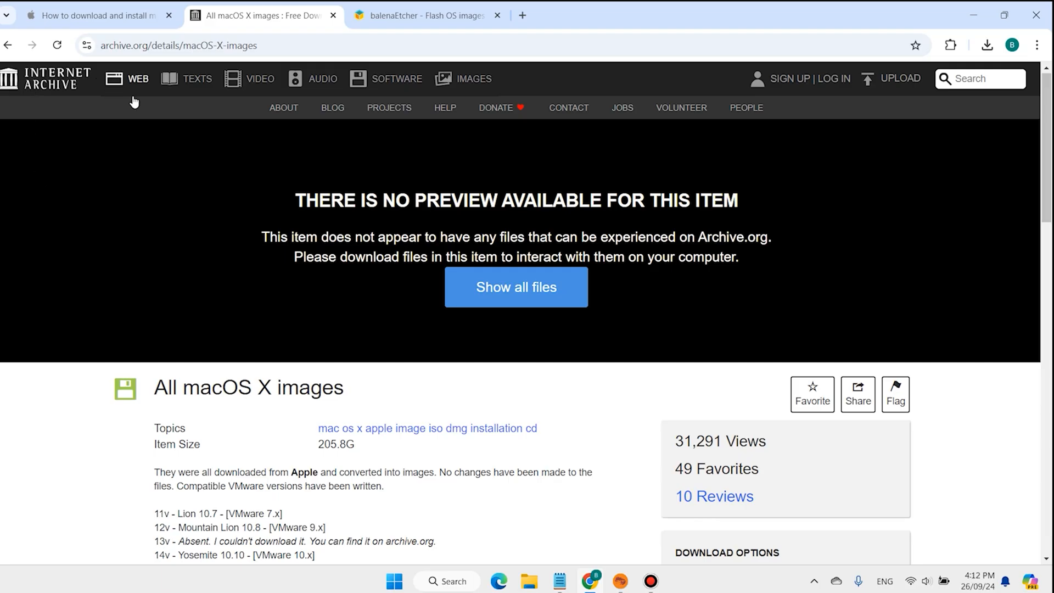
- List the item's twelve macOS ISO image files, Big Sur through Yosemite, via the ISO IMAGE download option
click(516, 286)
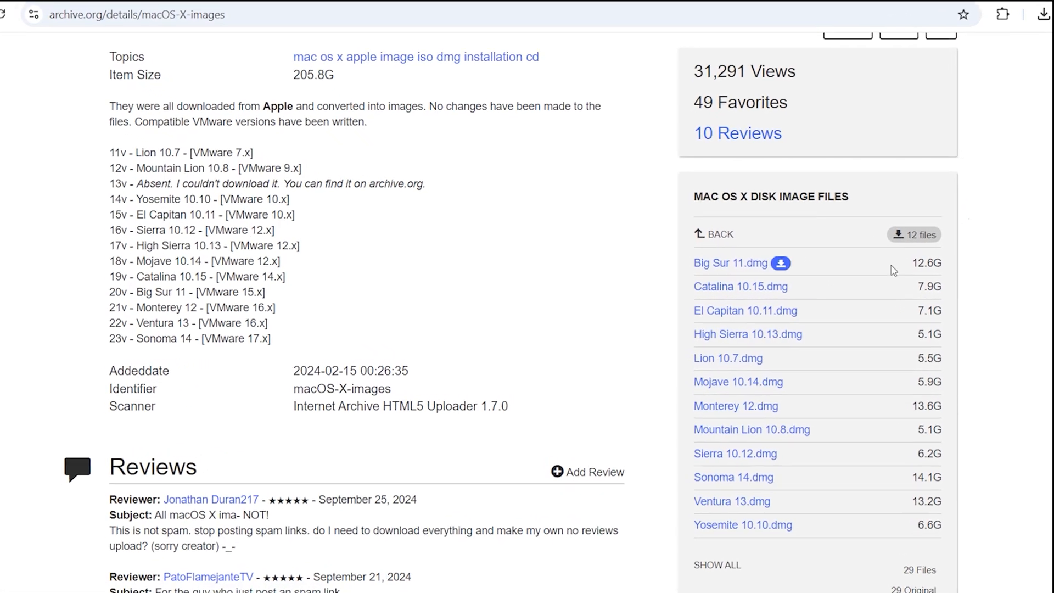
scroll(down, 3)
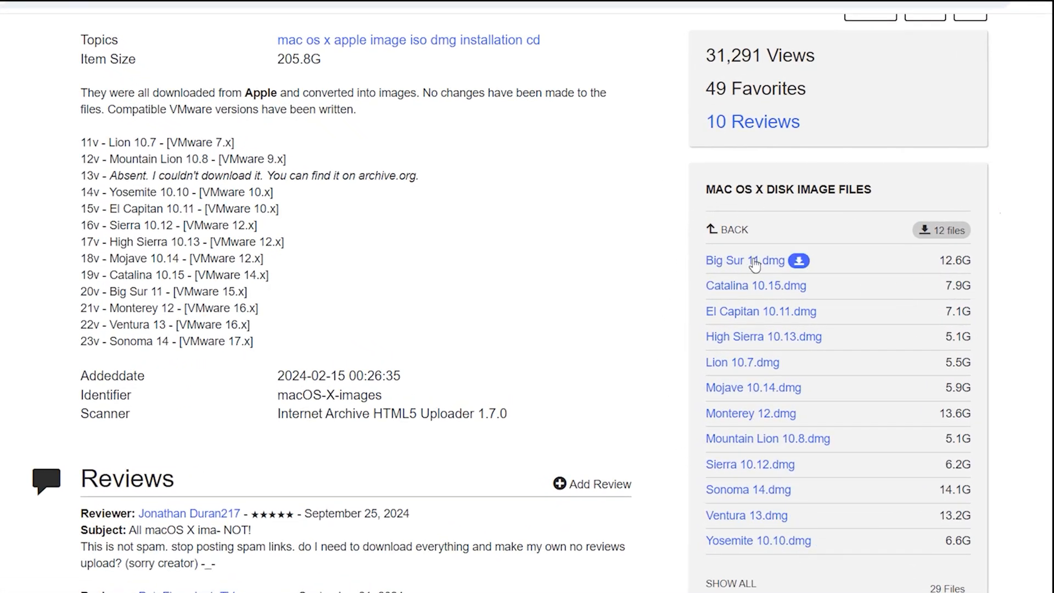
mouse_move(738, 500)
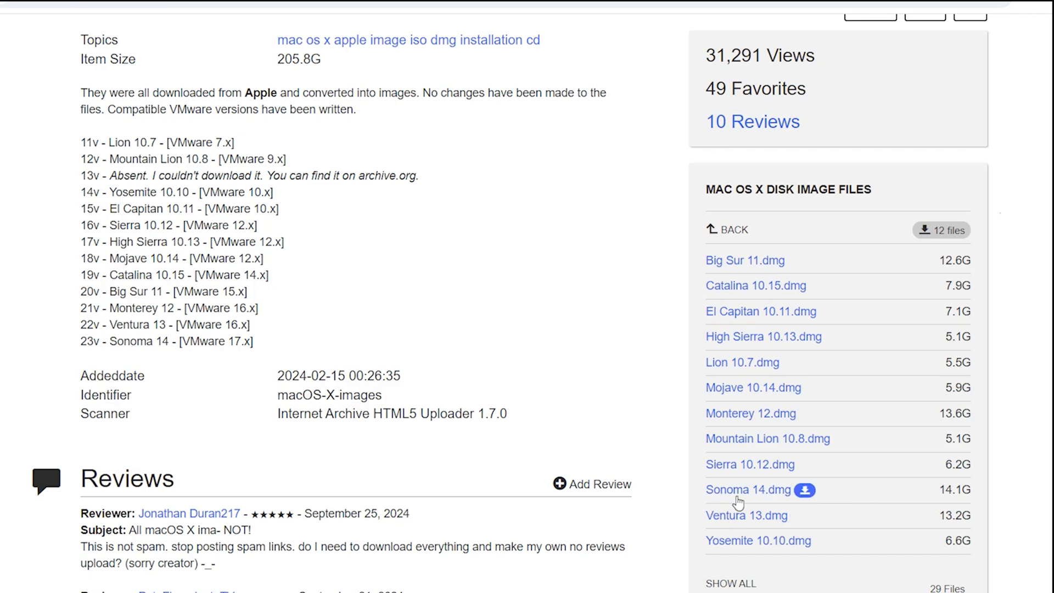
mouse_move(744, 503)
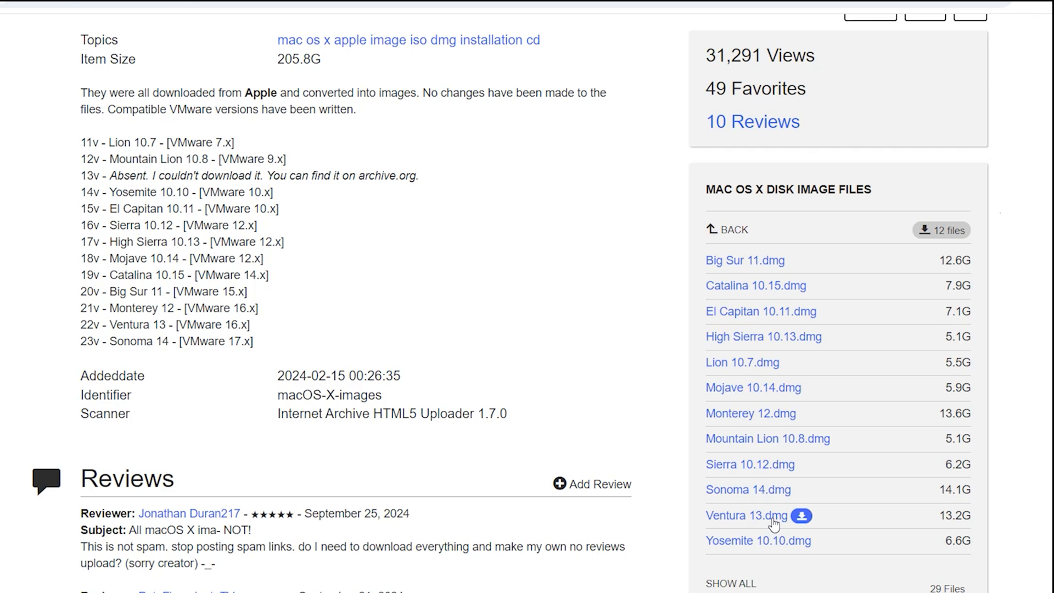
mouse_move(854, 239)
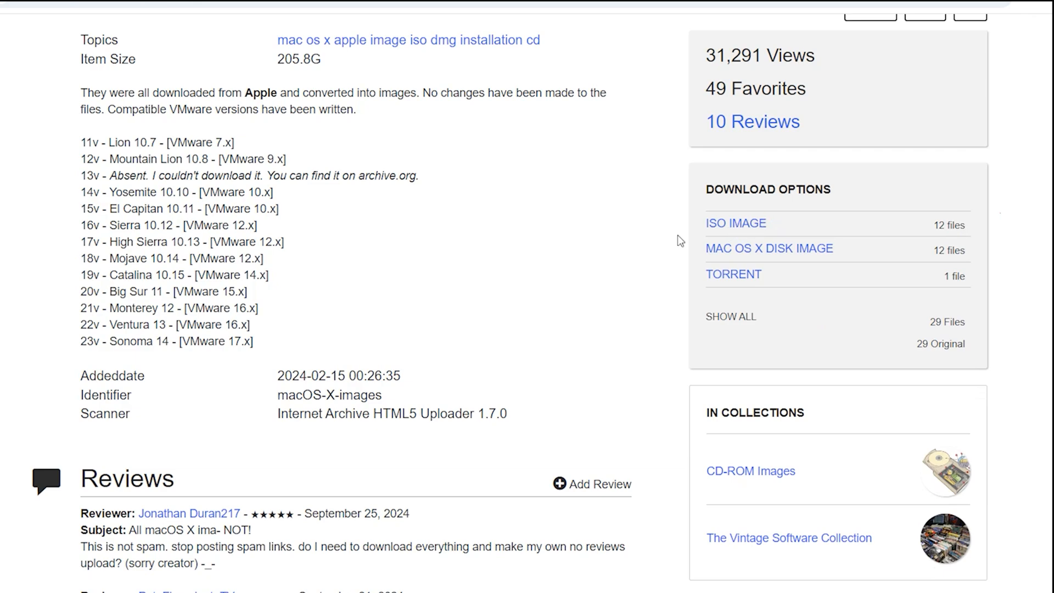
click(734, 223)
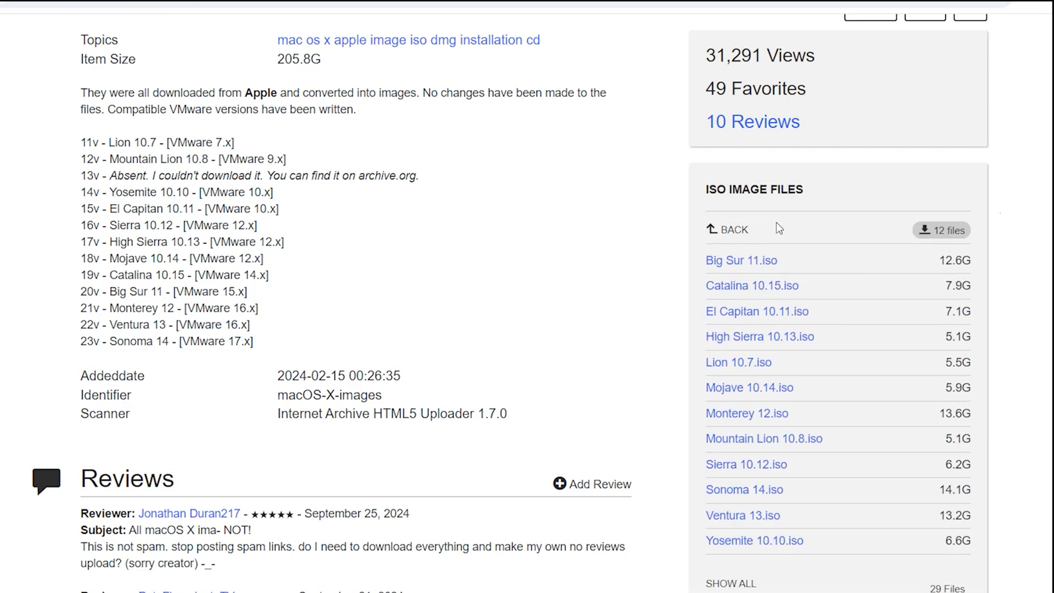
mouse_move(741, 261)
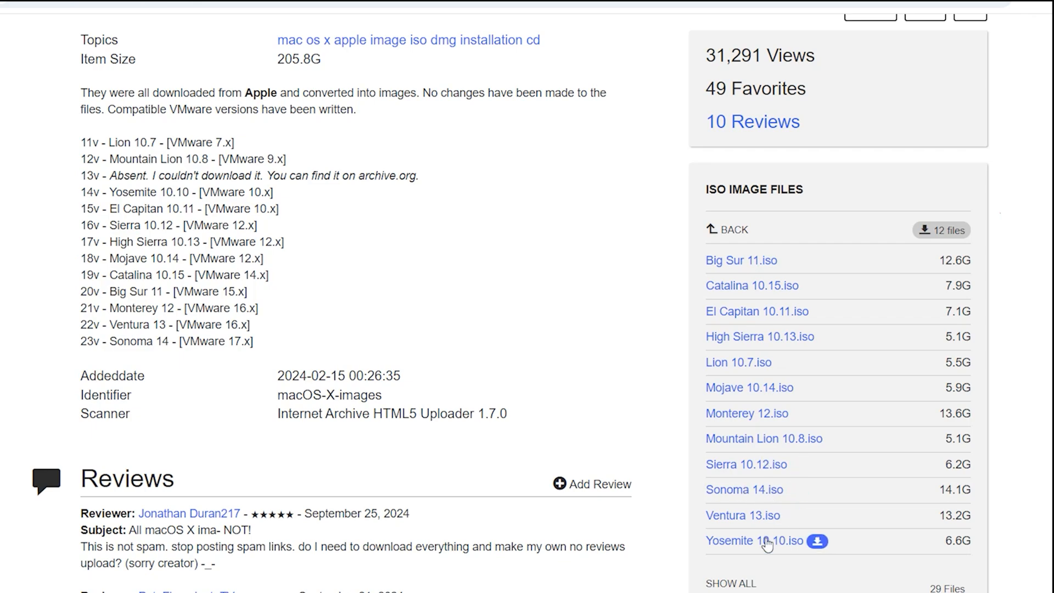
mouse_move(713, 361)
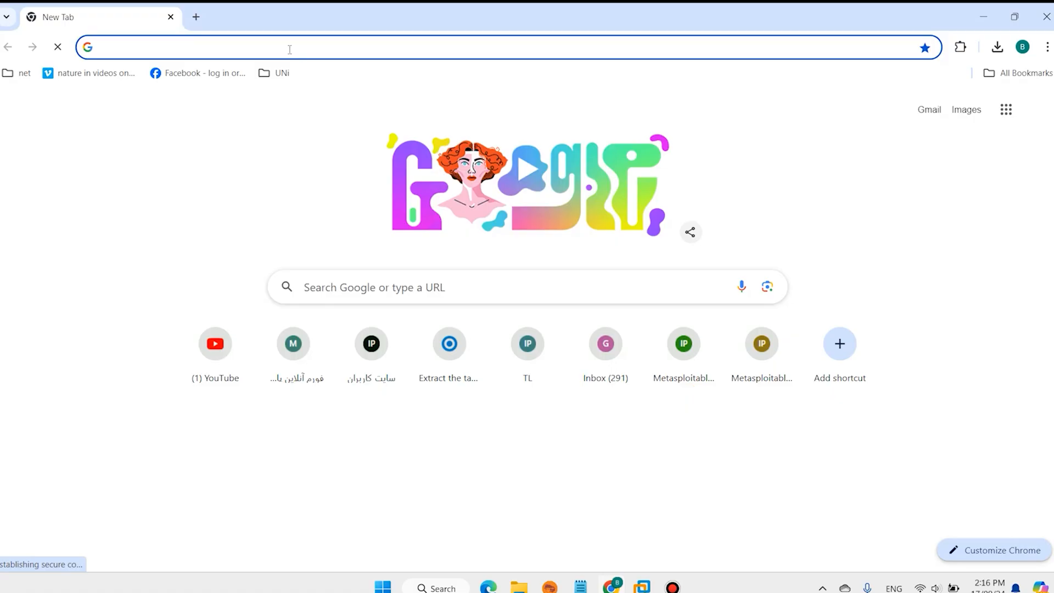
- Load github.com/paolo-projects/auto-unlocker and open its Auto-Unlocker v2.0.1 release
text(https://github.com/paolo-projects/auto-unlocker)
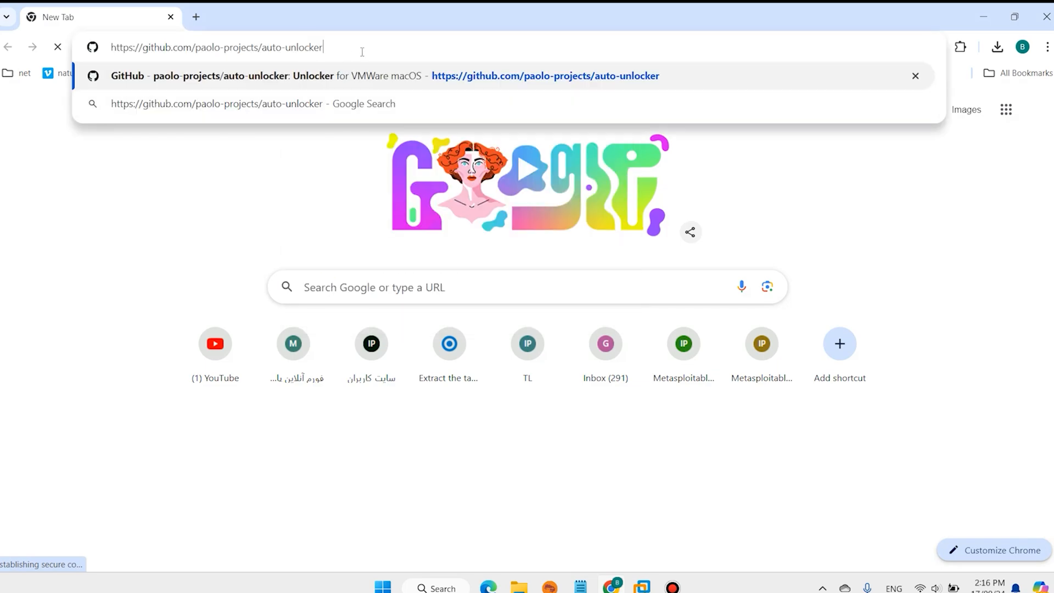
key(Enter)
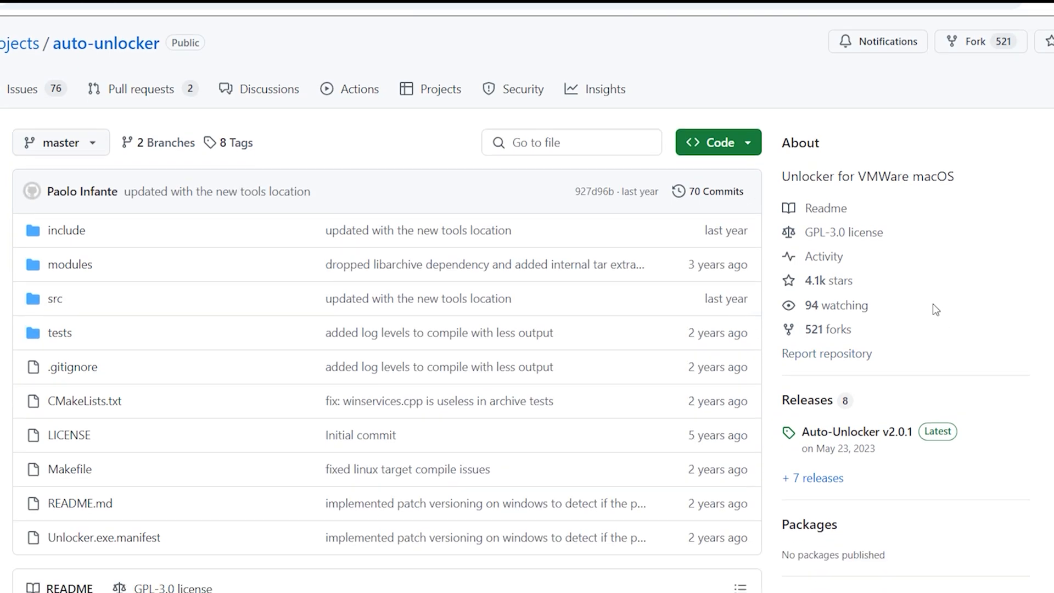
click(857, 431)
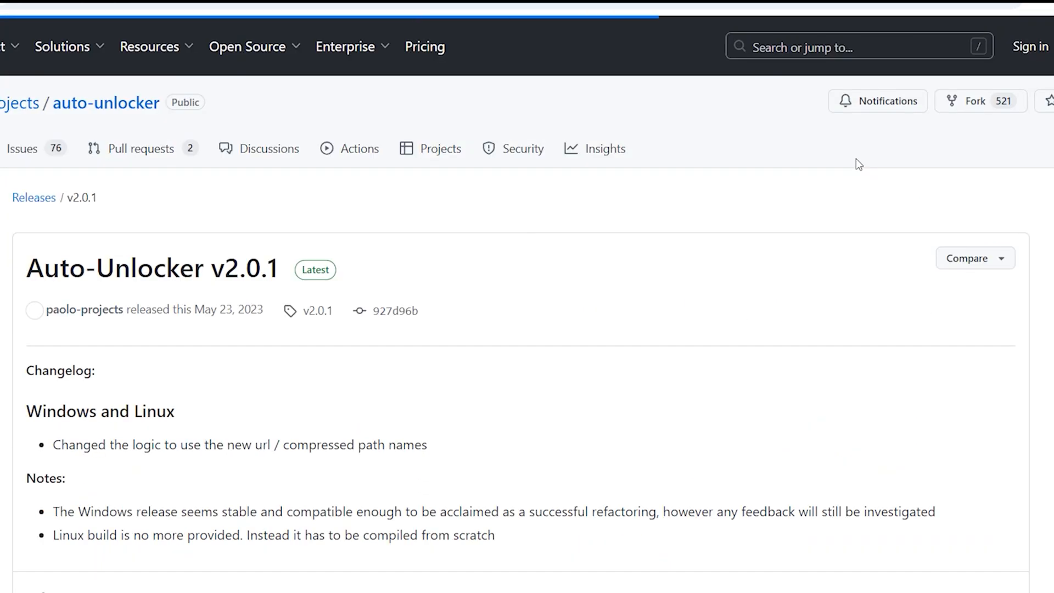
scroll(down, 3)
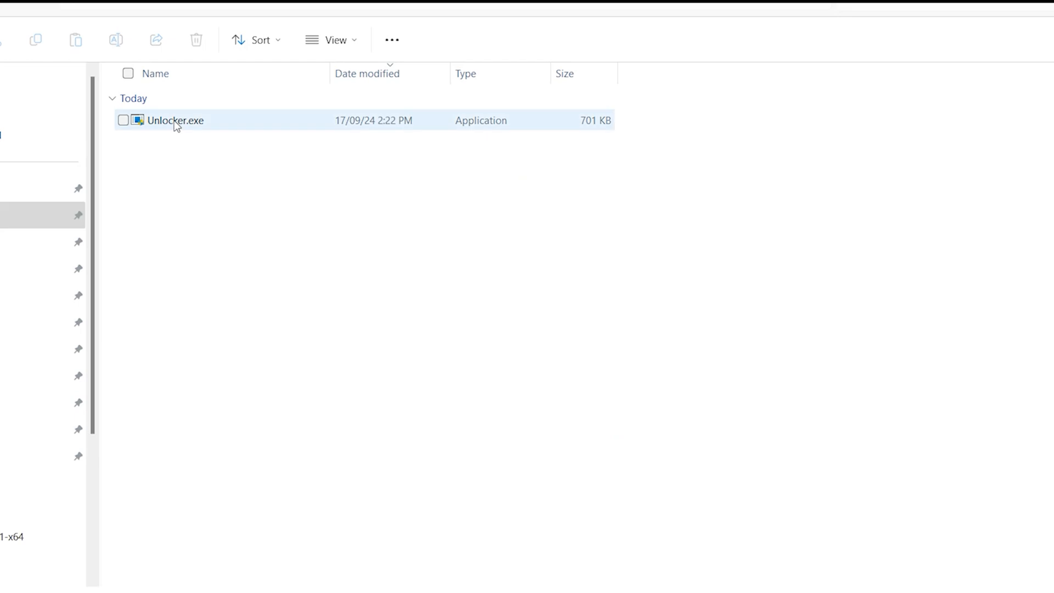
- Run Unlocker.exe, apply the macOS patch to VMware, and close the unlocker after success
double_click(175, 120)
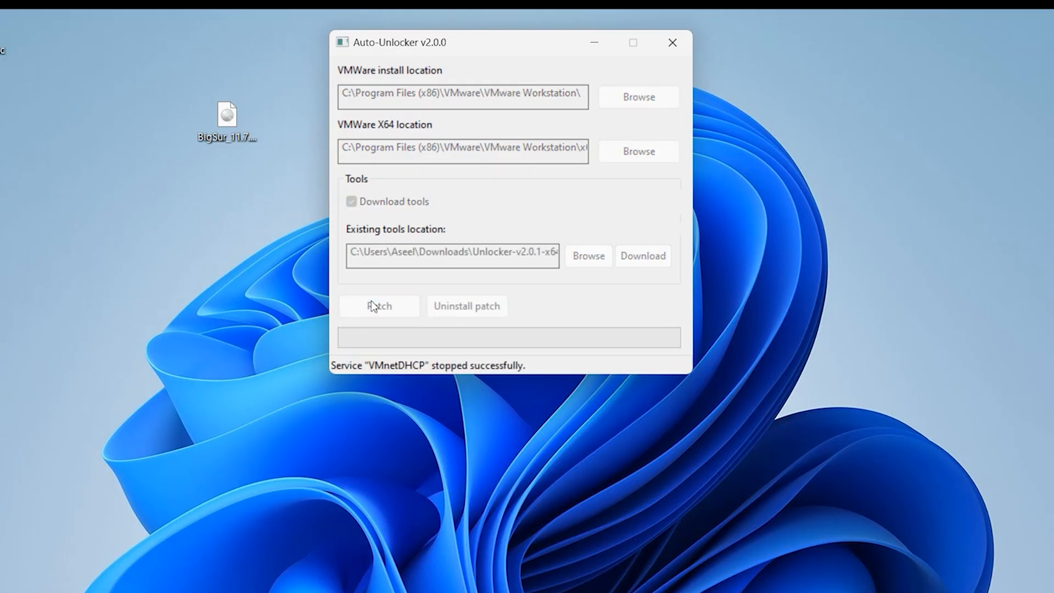
click(378, 307)
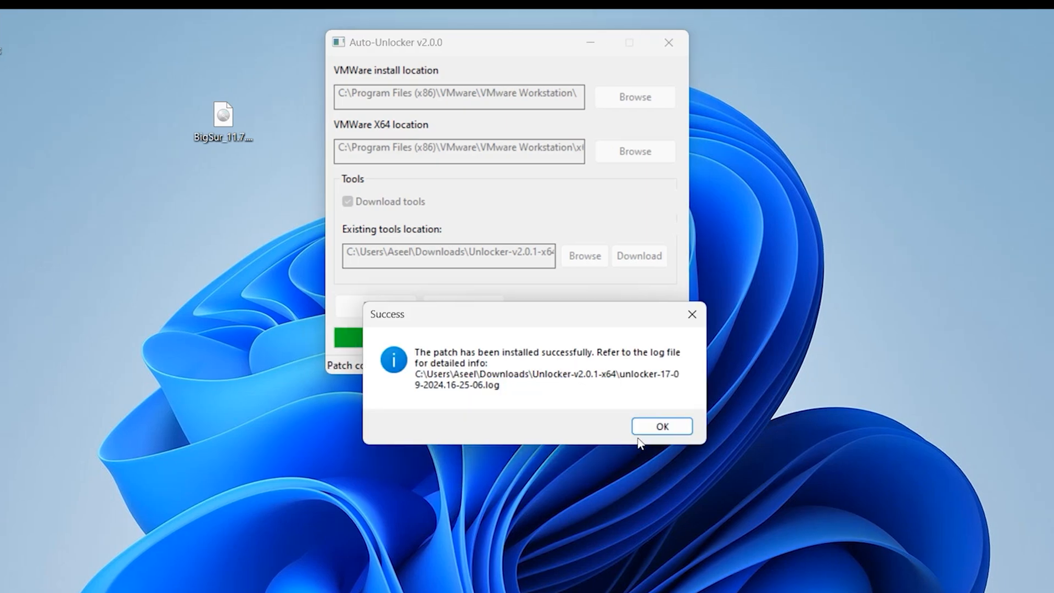
click(661, 426)
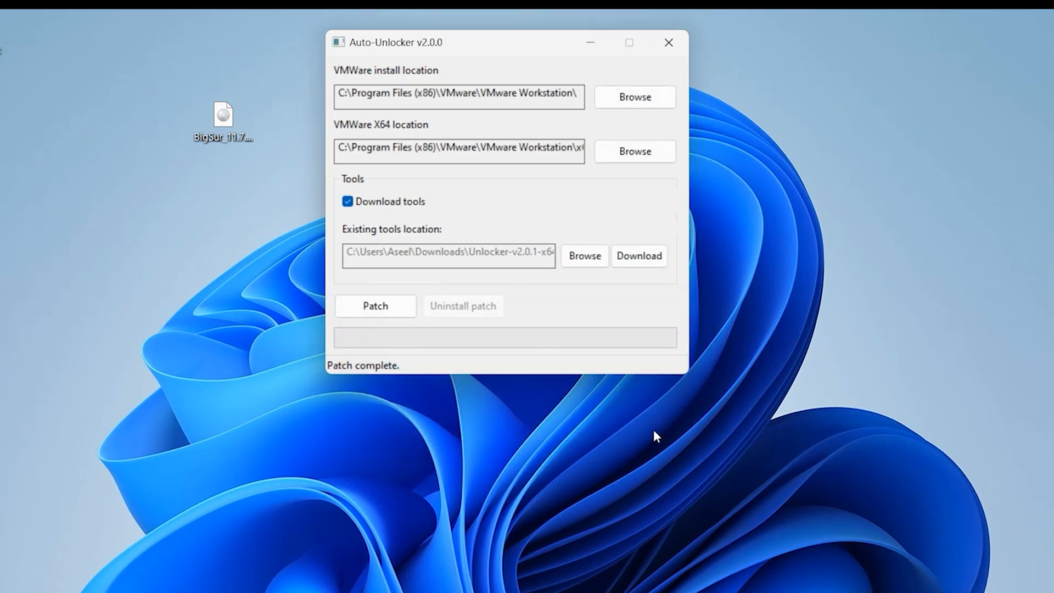
click(669, 43)
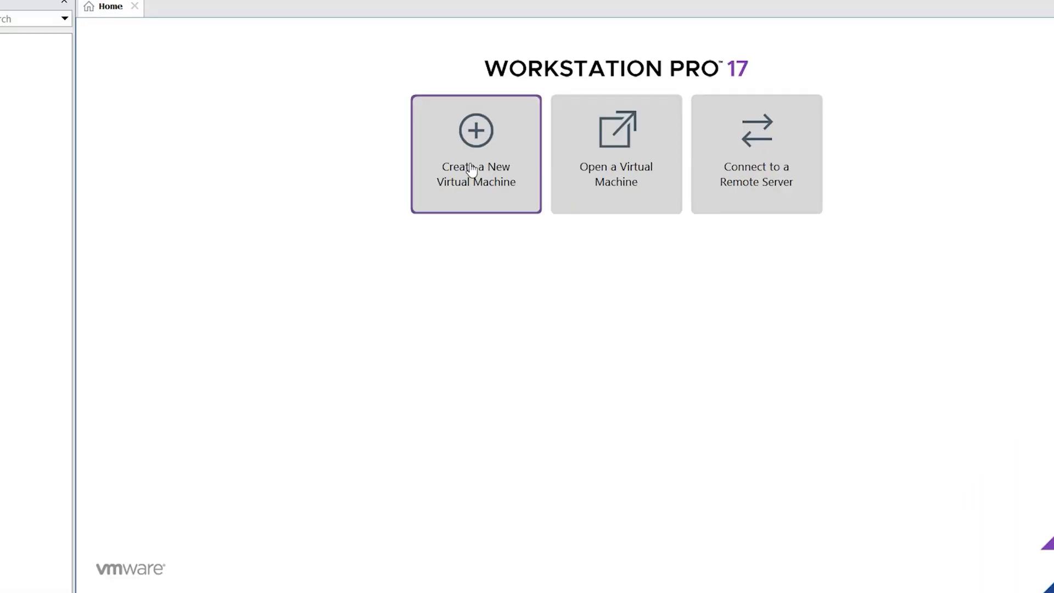
- Start the New Virtual Machine Wizard with macOS 14 as guest, default name, location and processors
click(475, 154)
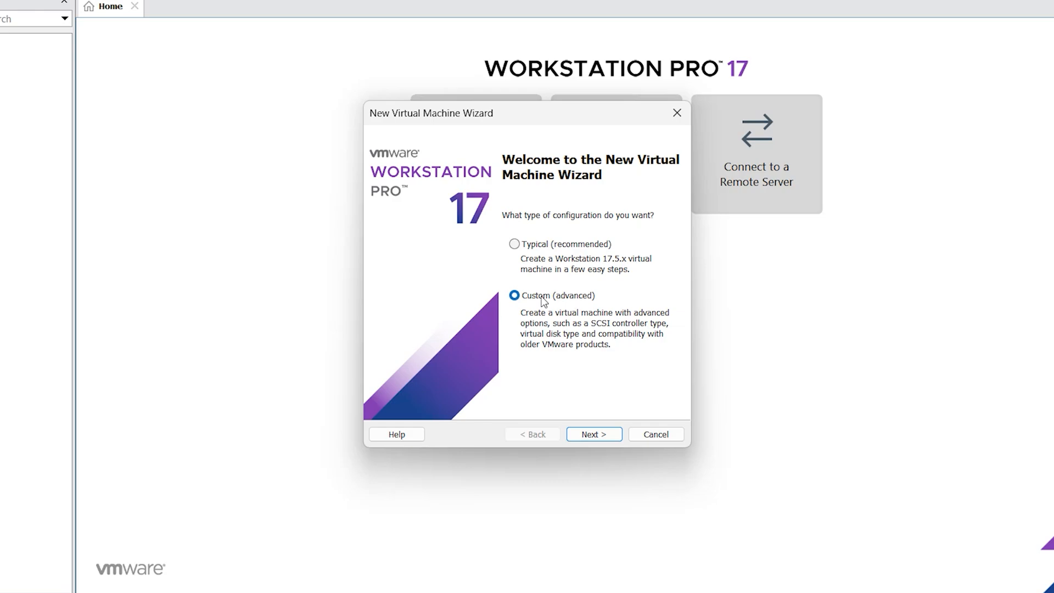
mouse_move(539, 250)
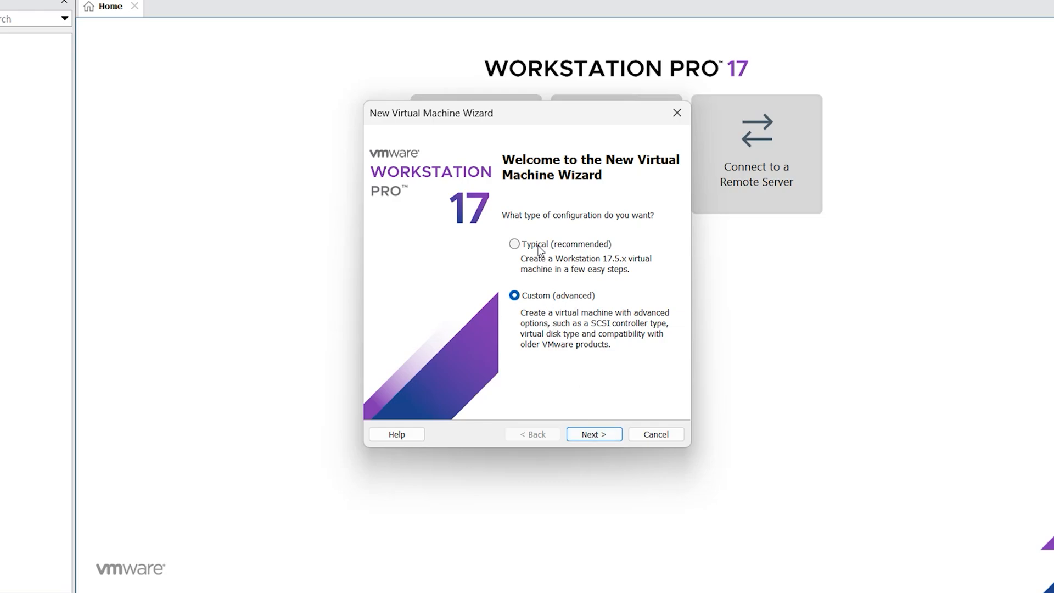
click(594, 434)
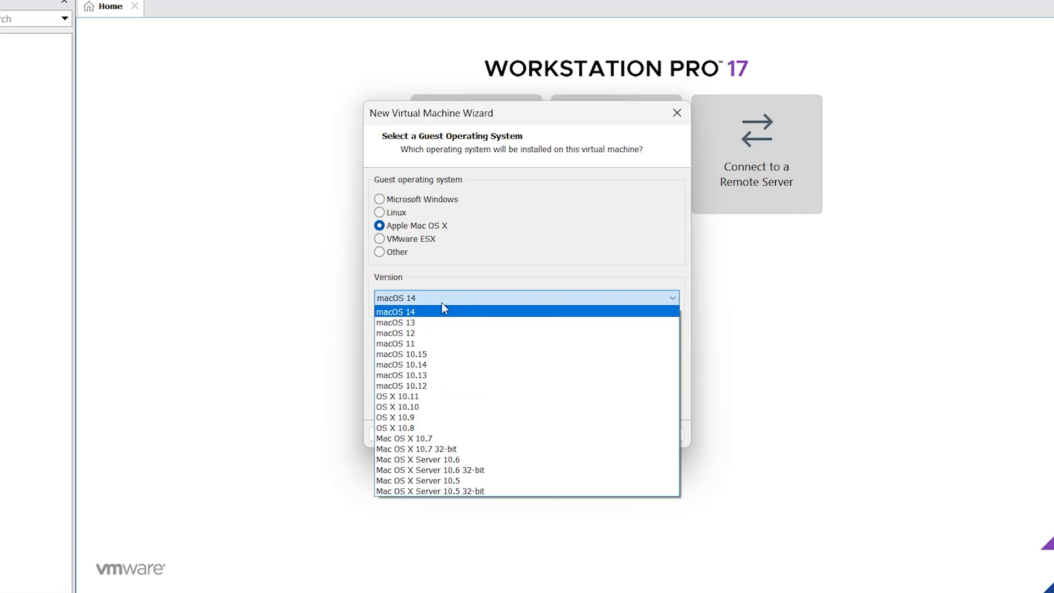
click(395, 311)
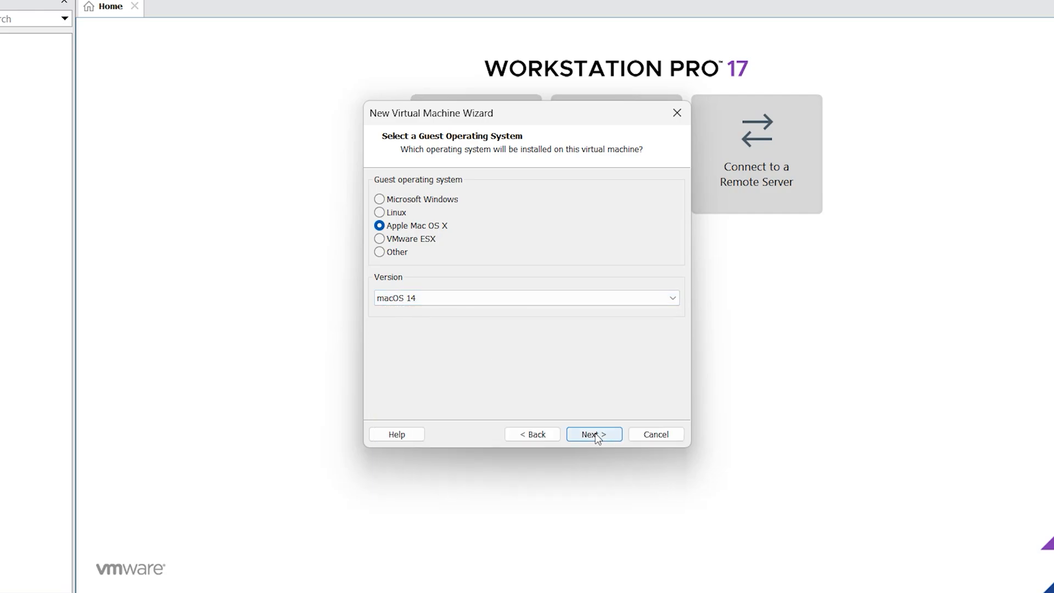
click(593, 433)
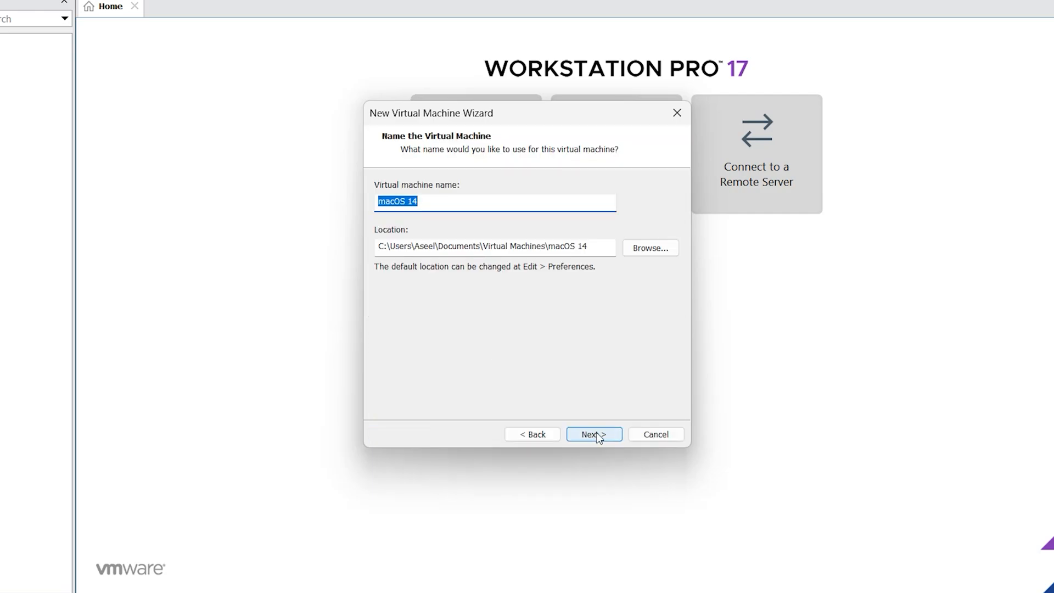
click(594, 434)
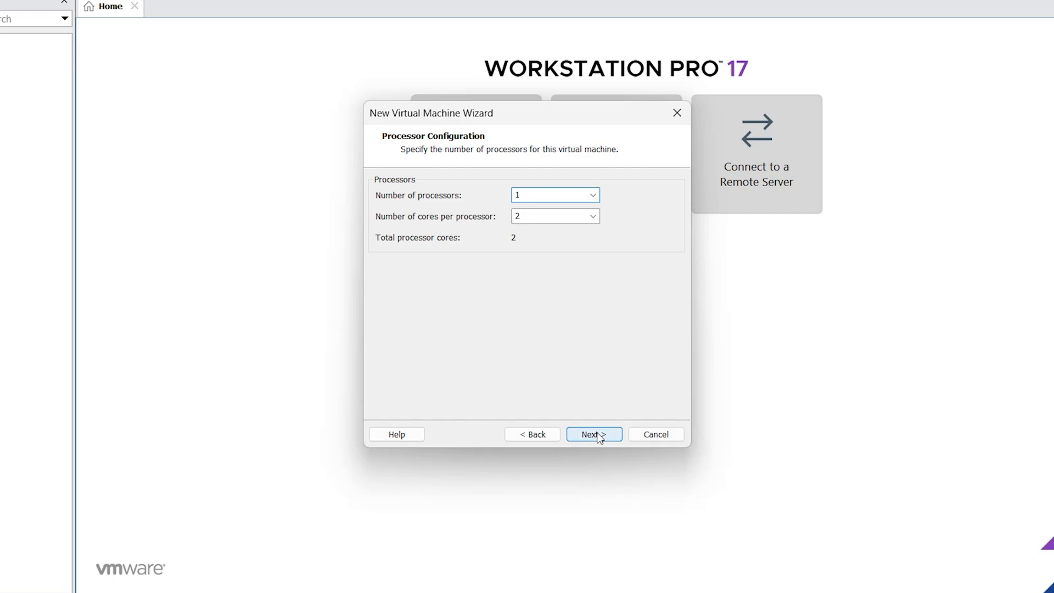
click(593, 434)
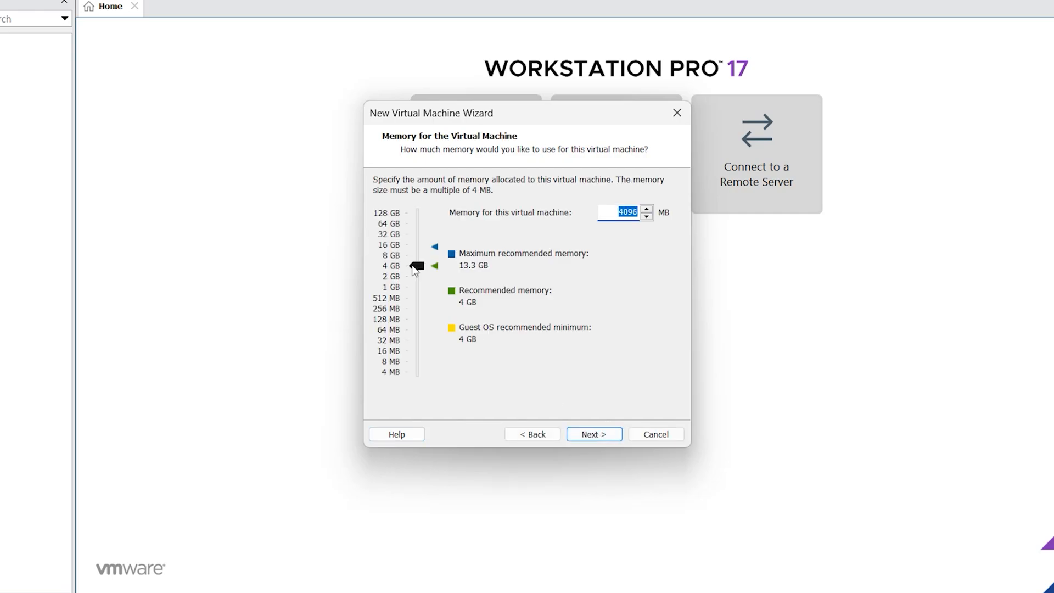
- Keep NAT networking, SATA, a new 80 GB disk stored as a single file, and finish creating the VM
click(593, 434)
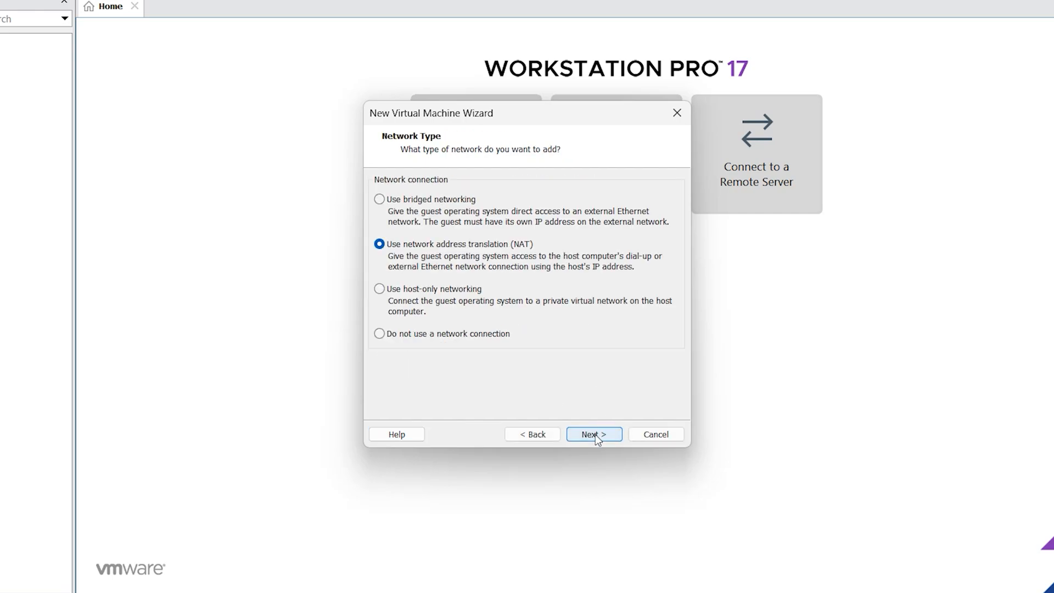
click(593, 434)
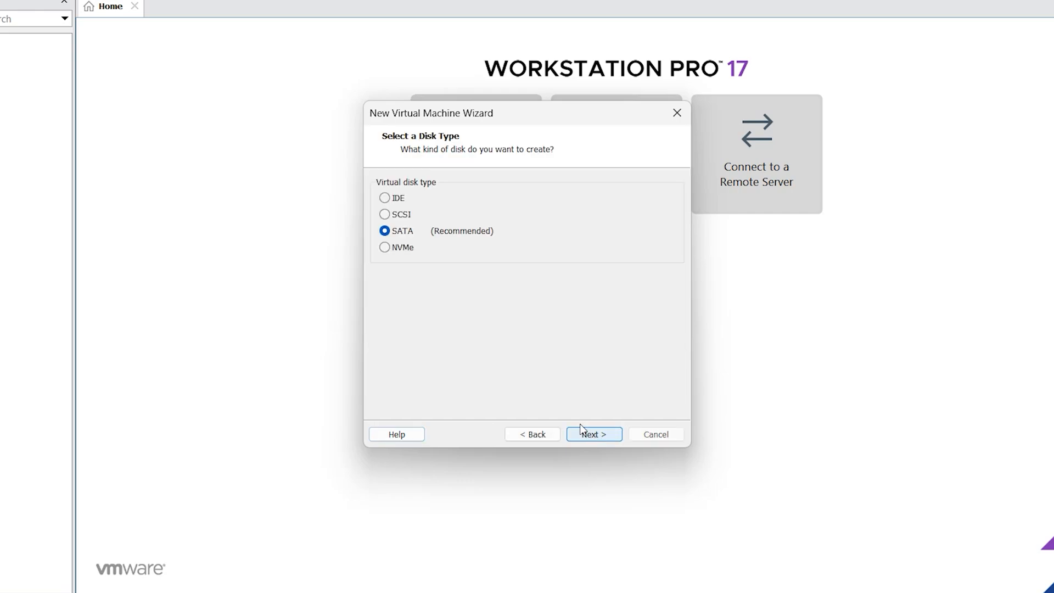
click(593, 434)
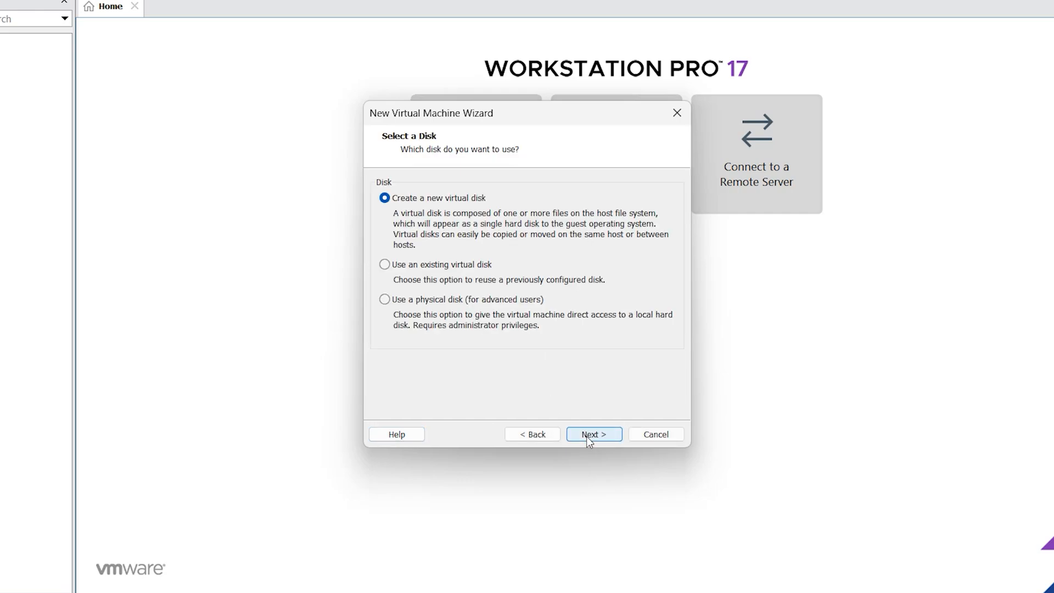
click(593, 433)
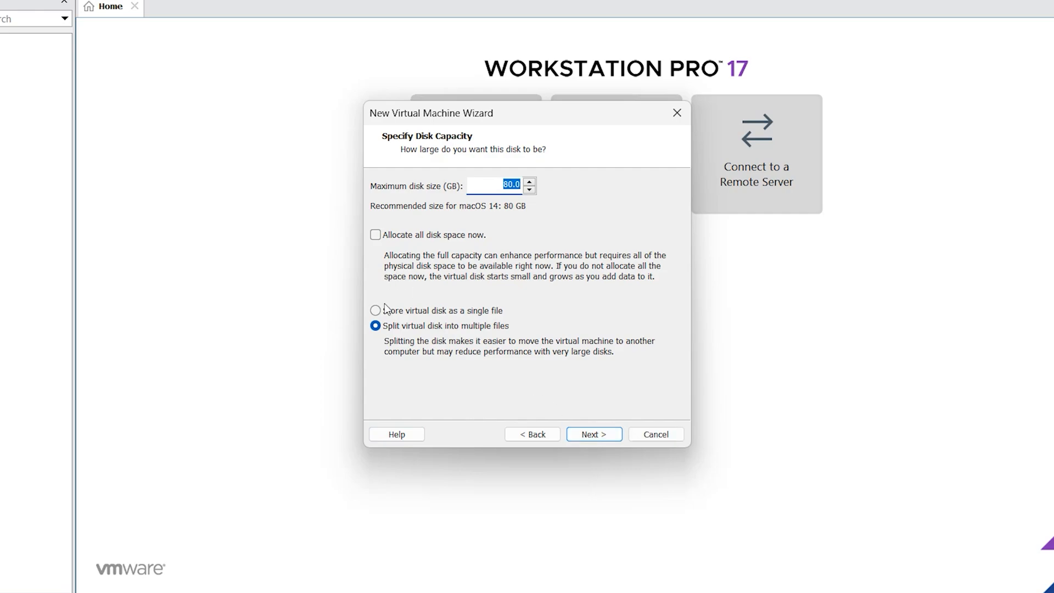
click(375, 309)
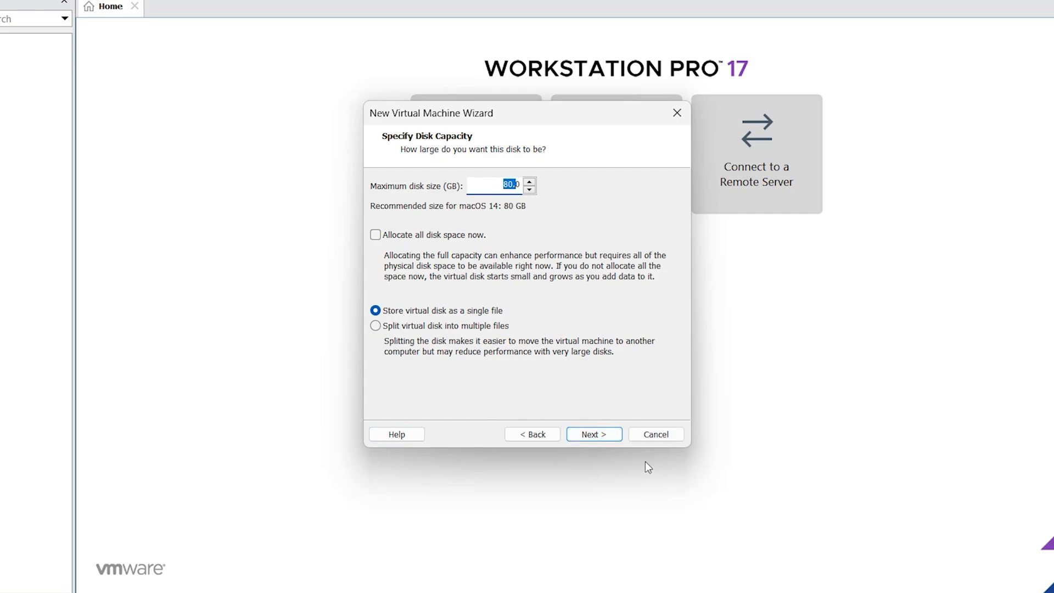
click(593, 434)
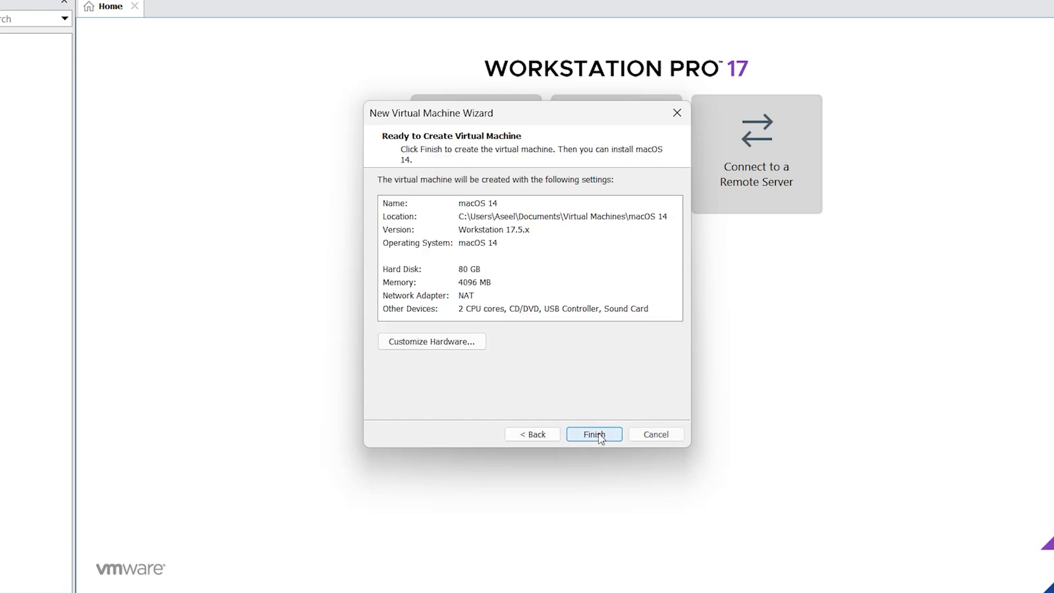
click(594, 434)
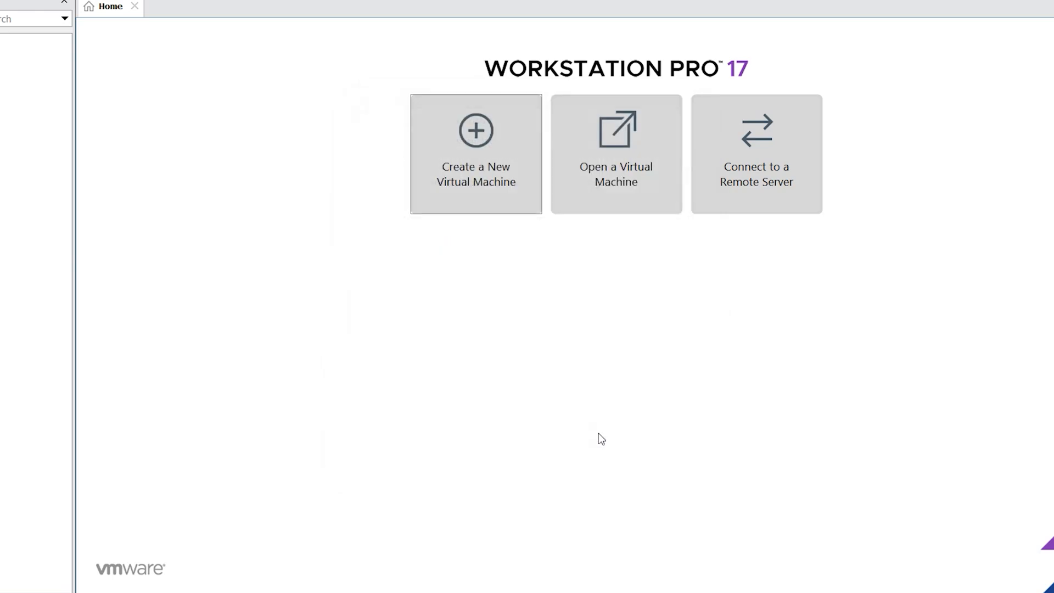
- Set the macOS 14 VM's memory to about 7.5 GB and processors to 2 for four cores
click(188, 7)
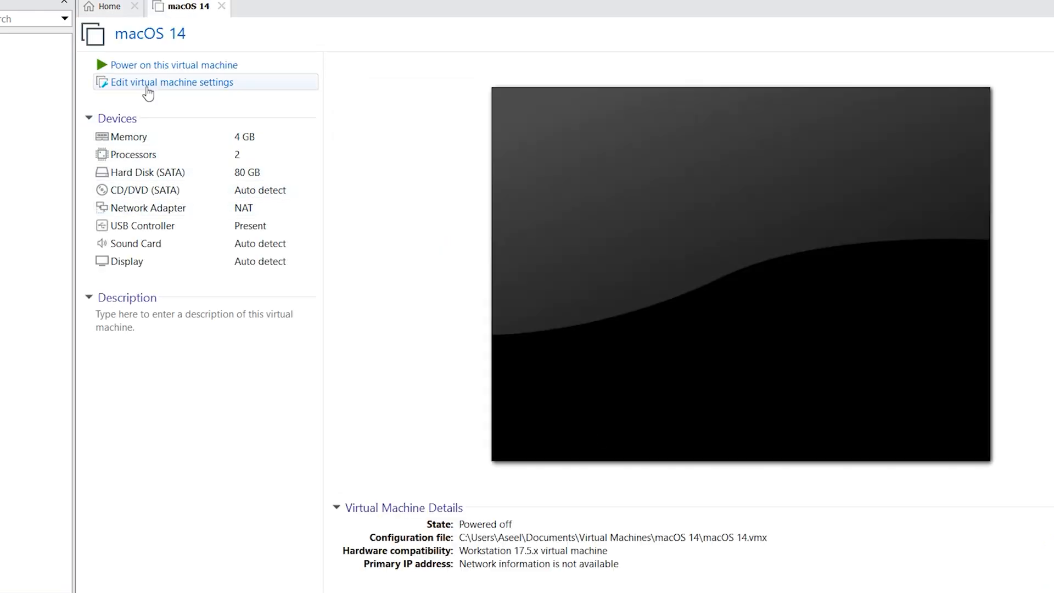
mouse_move(159, 88)
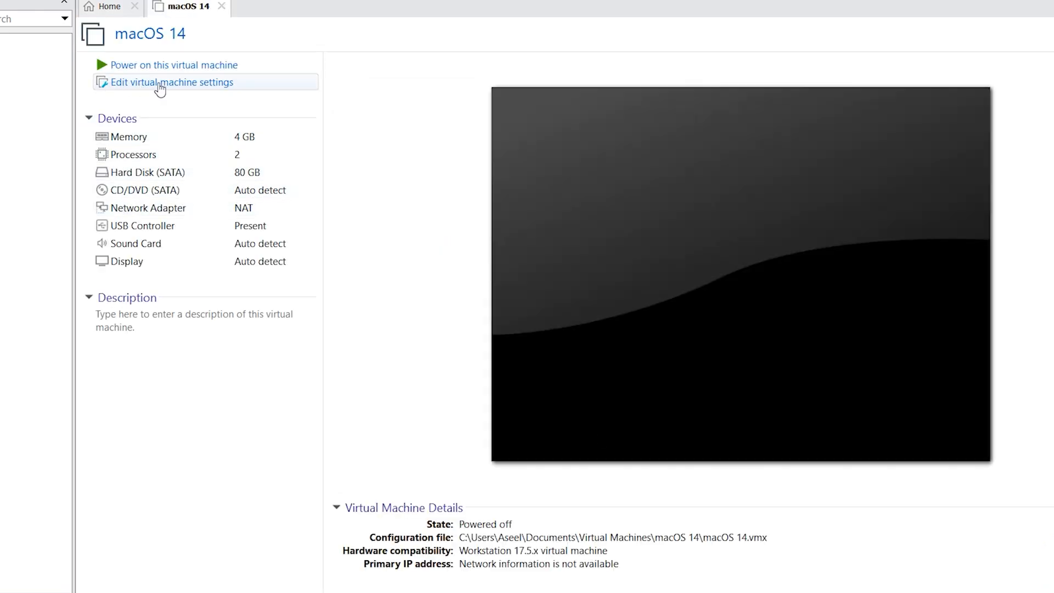
click(171, 82)
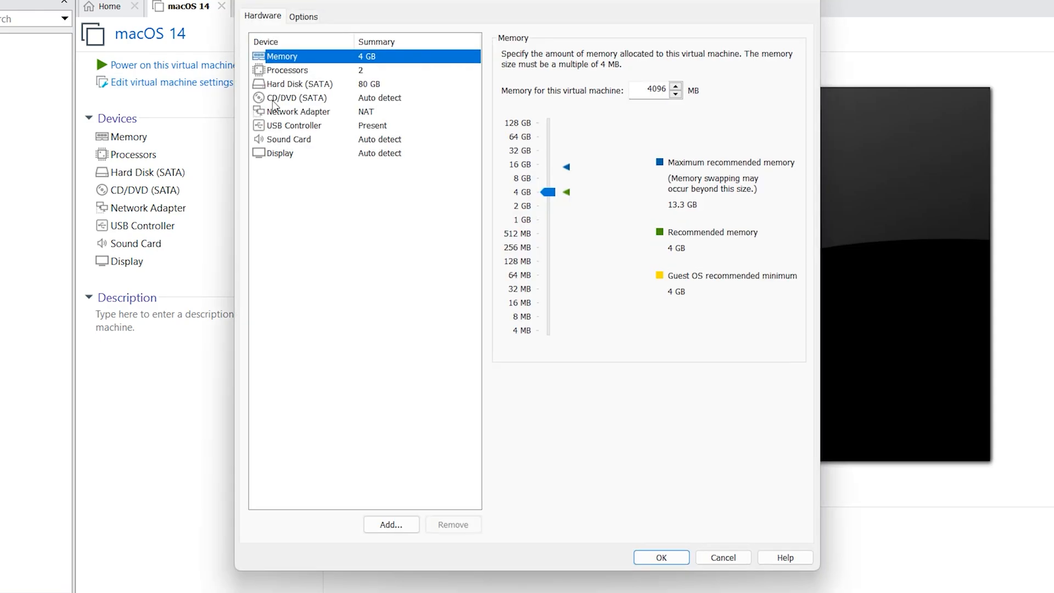
drag(547, 191, 547, 178)
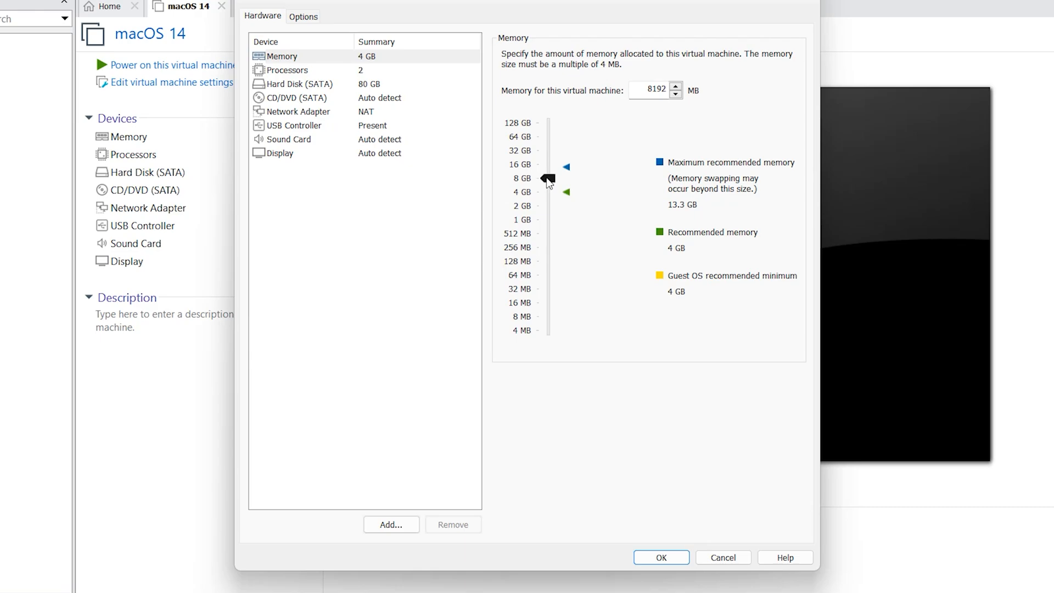
drag(547, 177, 546, 184)
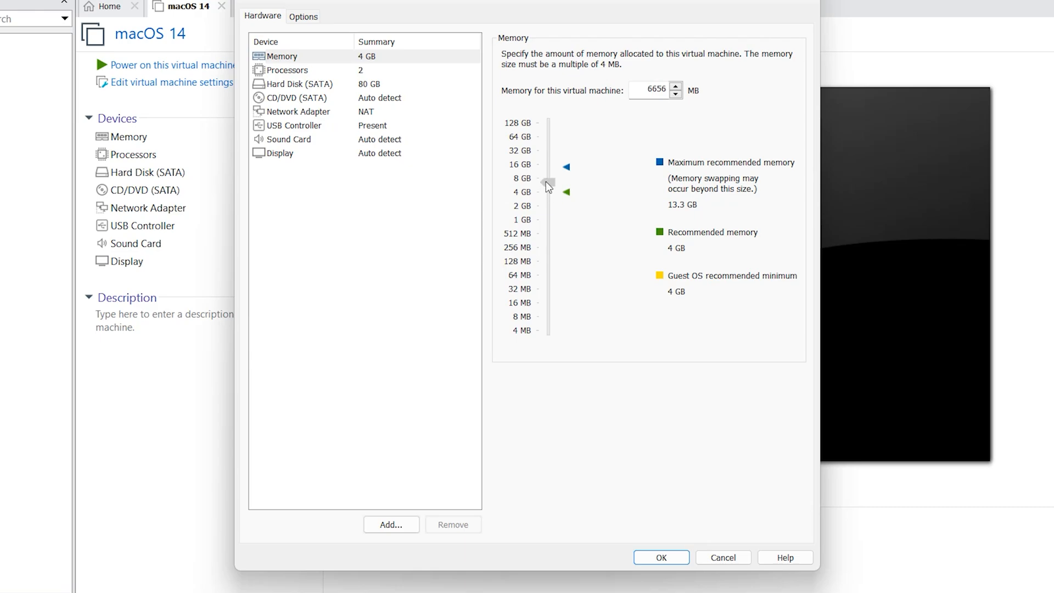
click(287, 70)
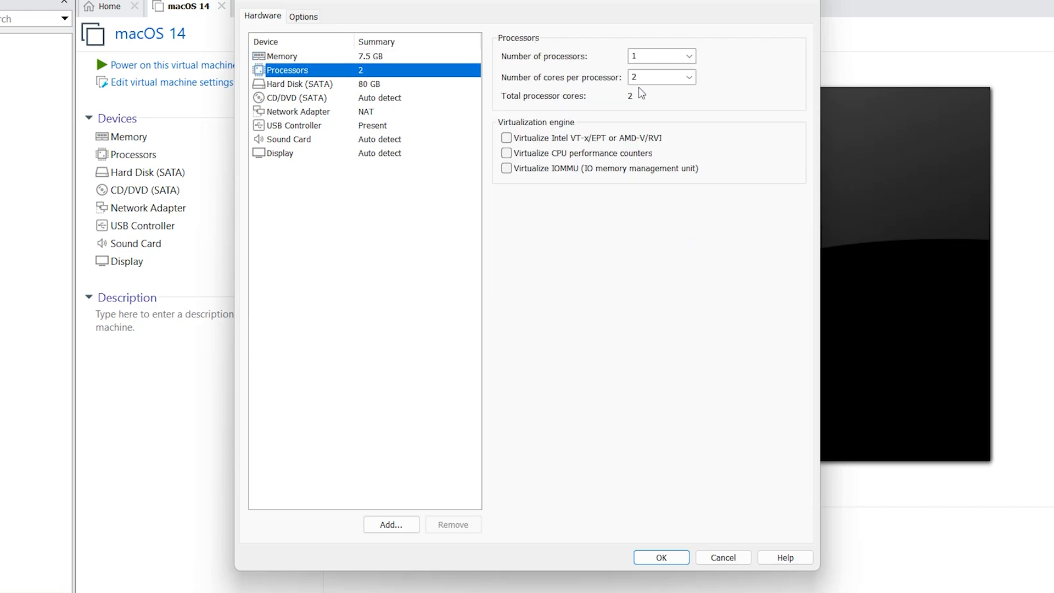
click(687, 56)
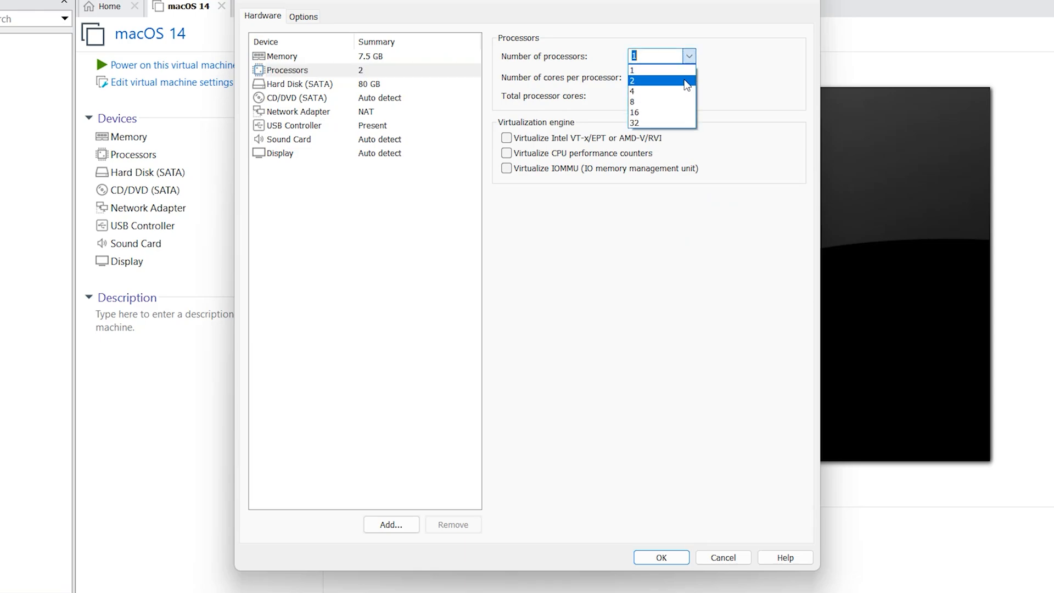
click(299, 84)
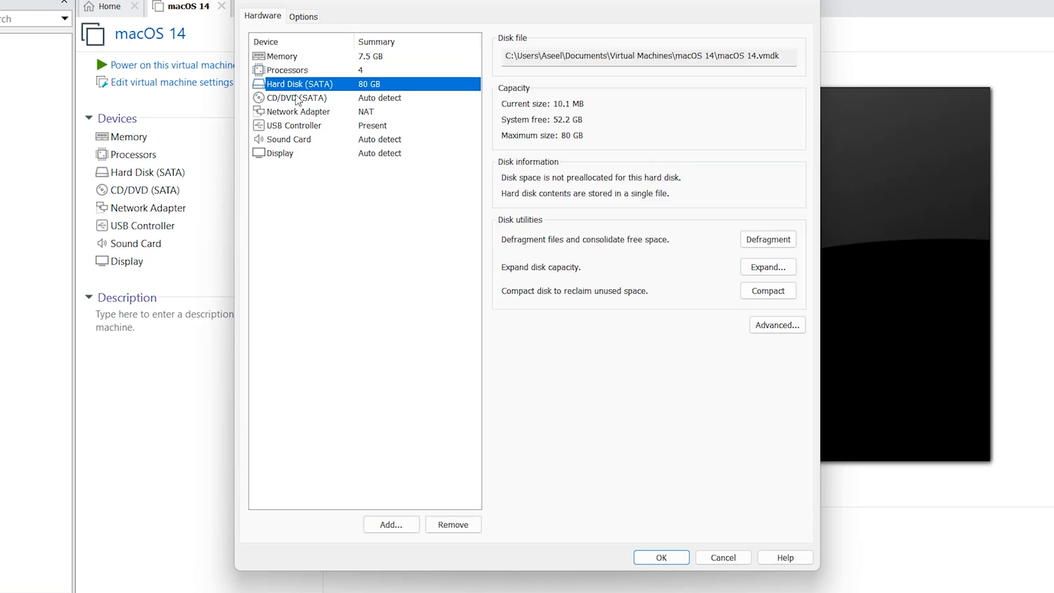
- Attach the macOS Sonoma ISO image file as the CD/DVD drive and save the hardware settings
click(296, 98)
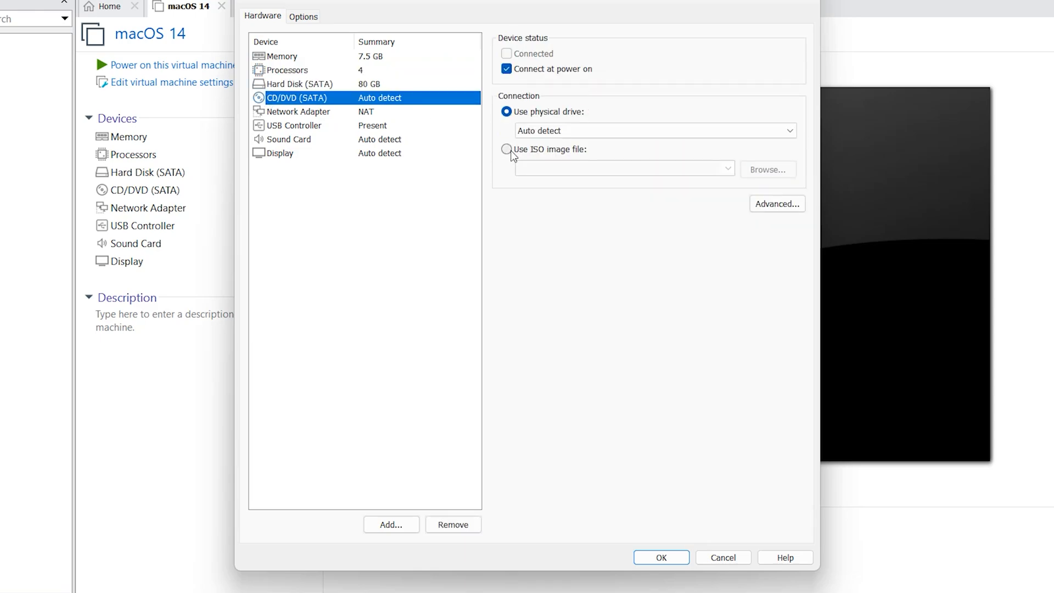
click(507, 150)
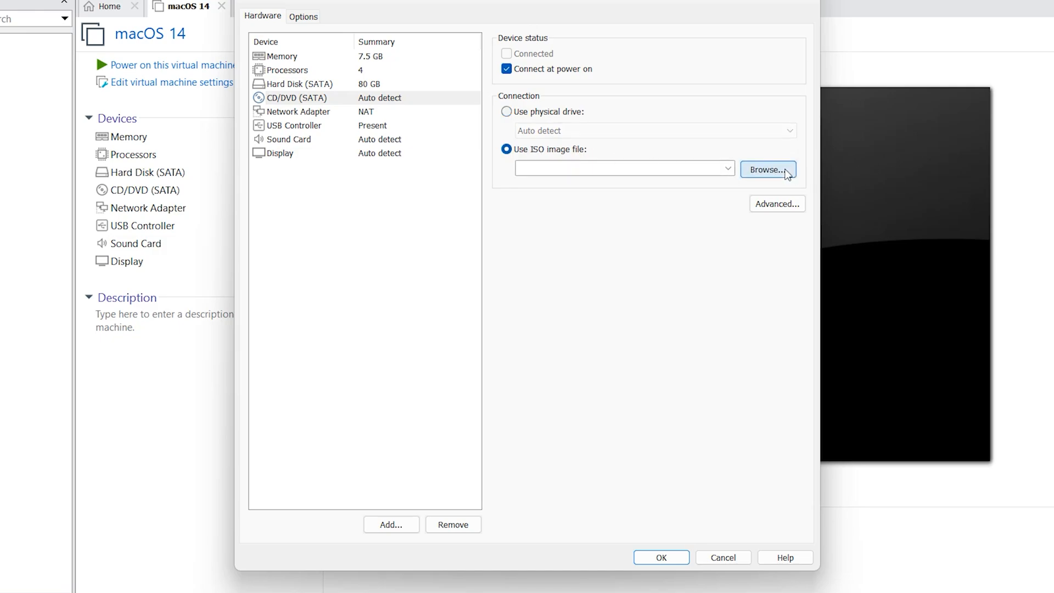
click(768, 169)
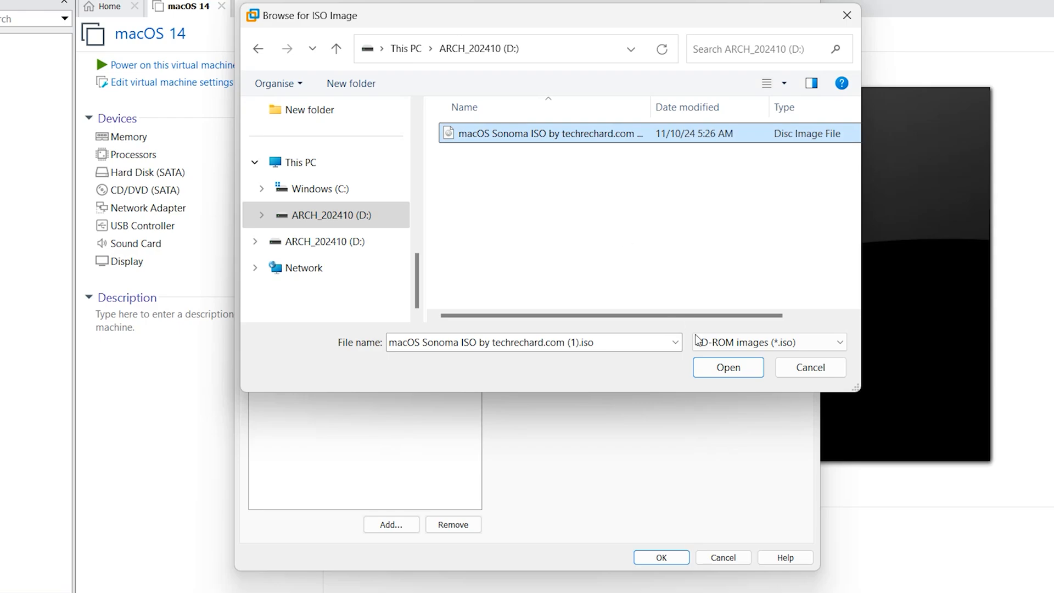
click(727, 366)
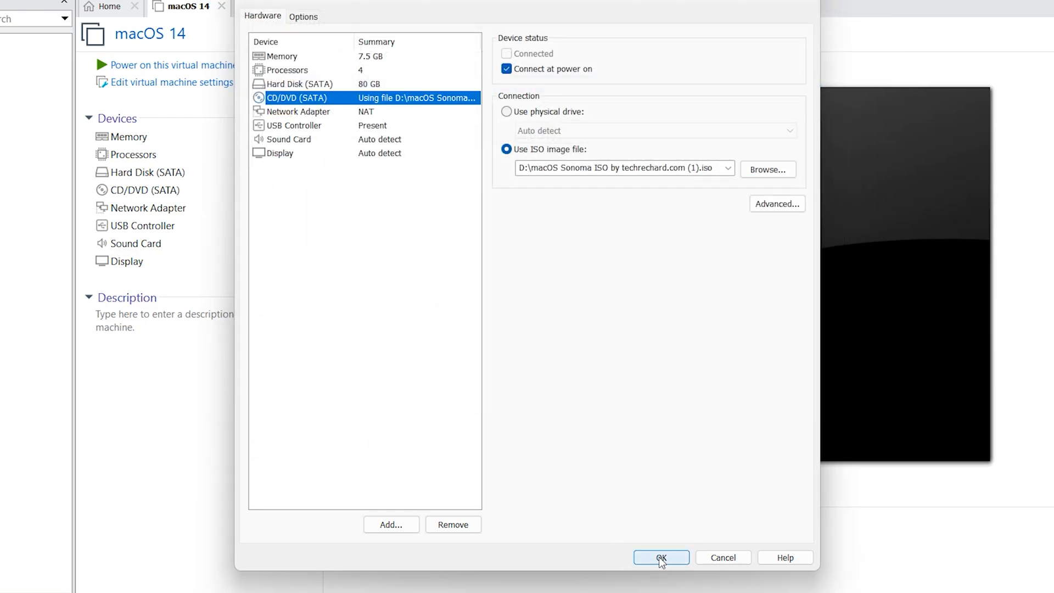
click(661, 558)
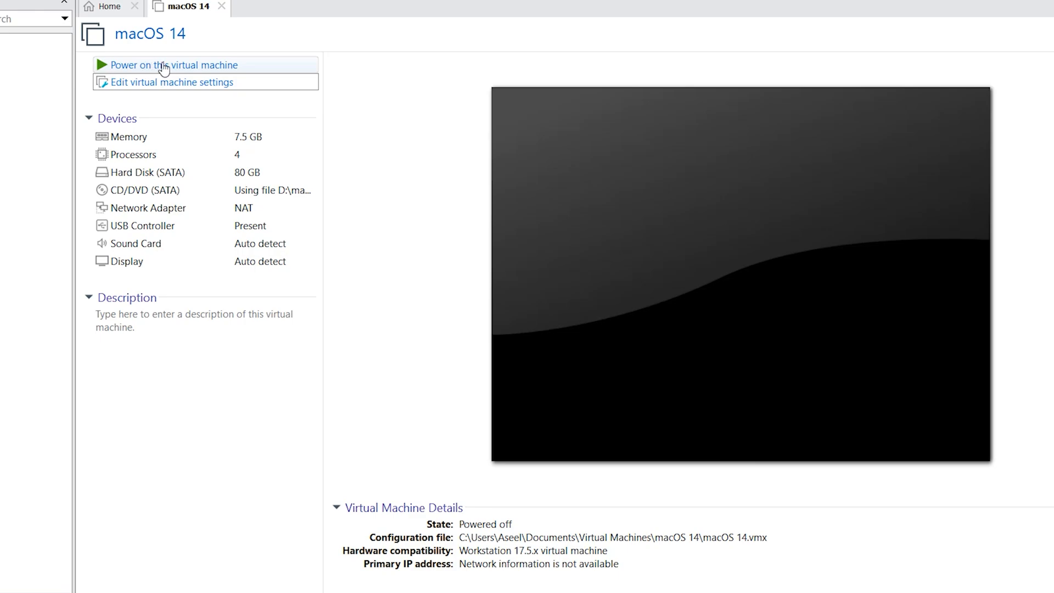
- Power on the macOS 14 VM and keep English as the installer language
click(175, 64)
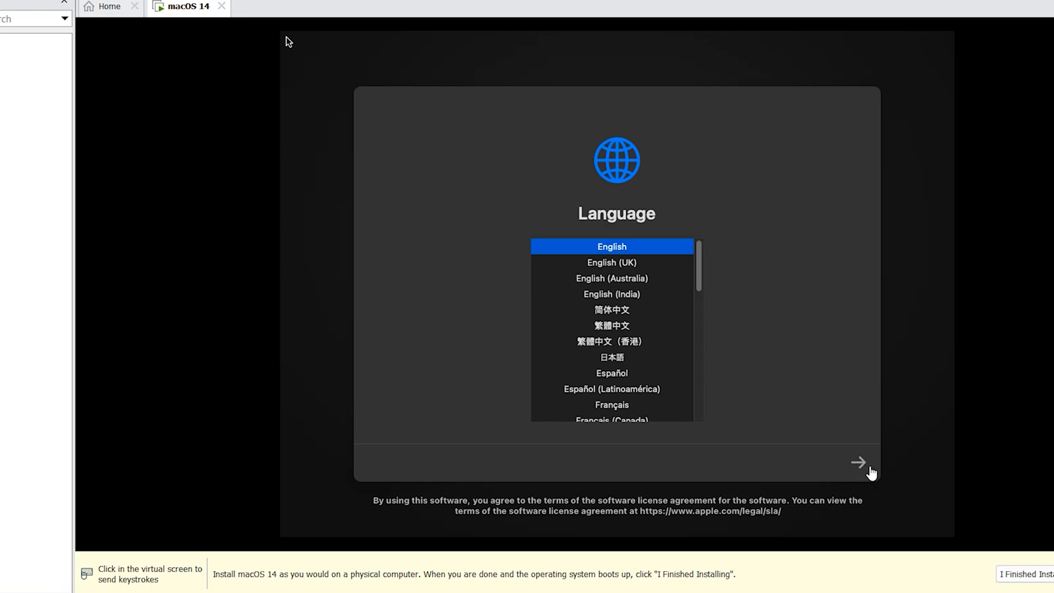
click(858, 462)
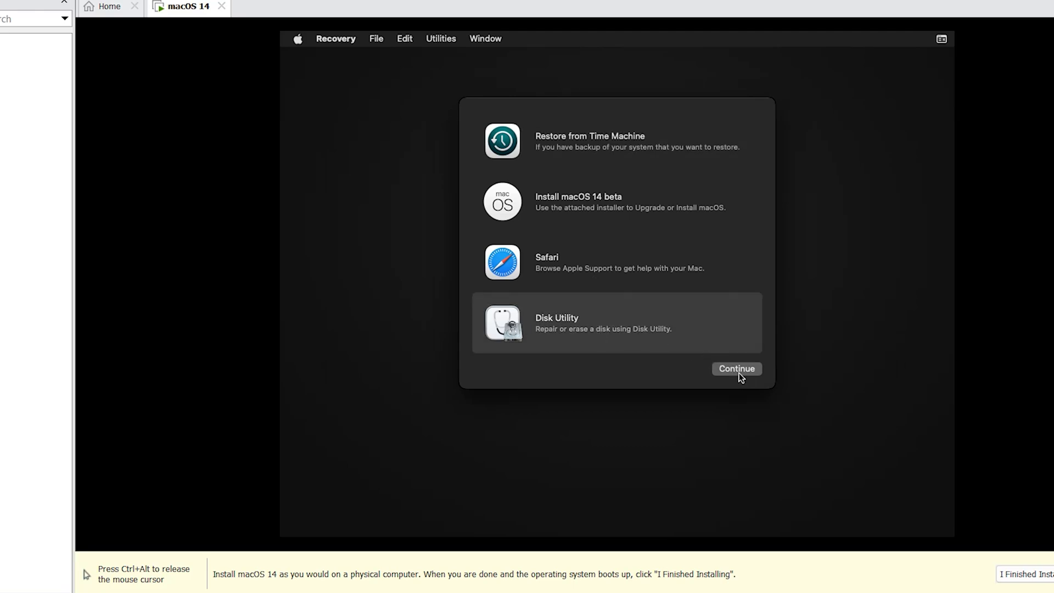
- In Disk Utility, erase the VMware Virtual SATA Hard Drive as an APFS GUID volume named mac
click(736, 369)
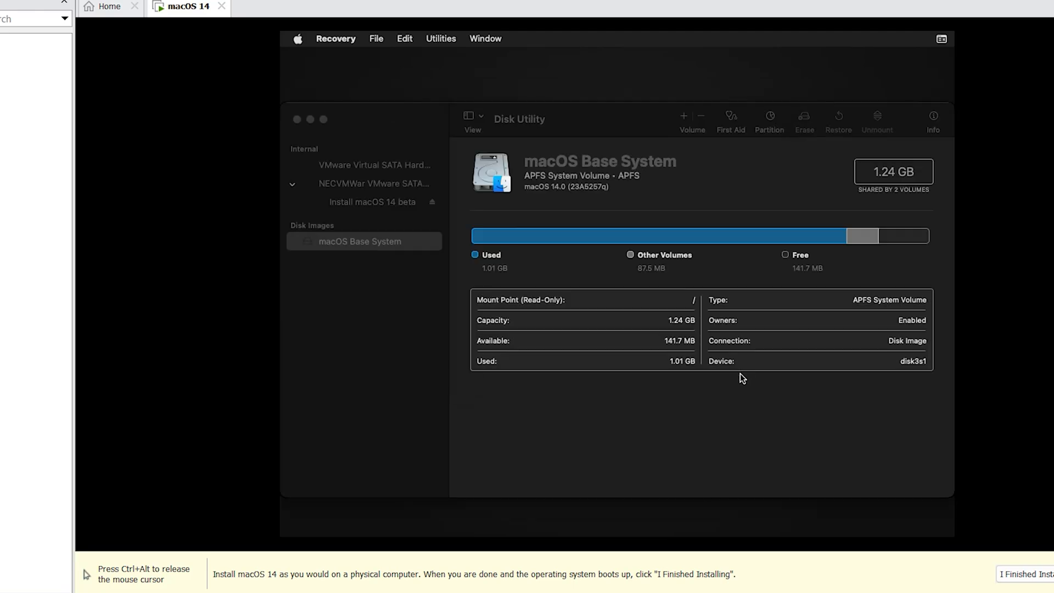
click(375, 158)
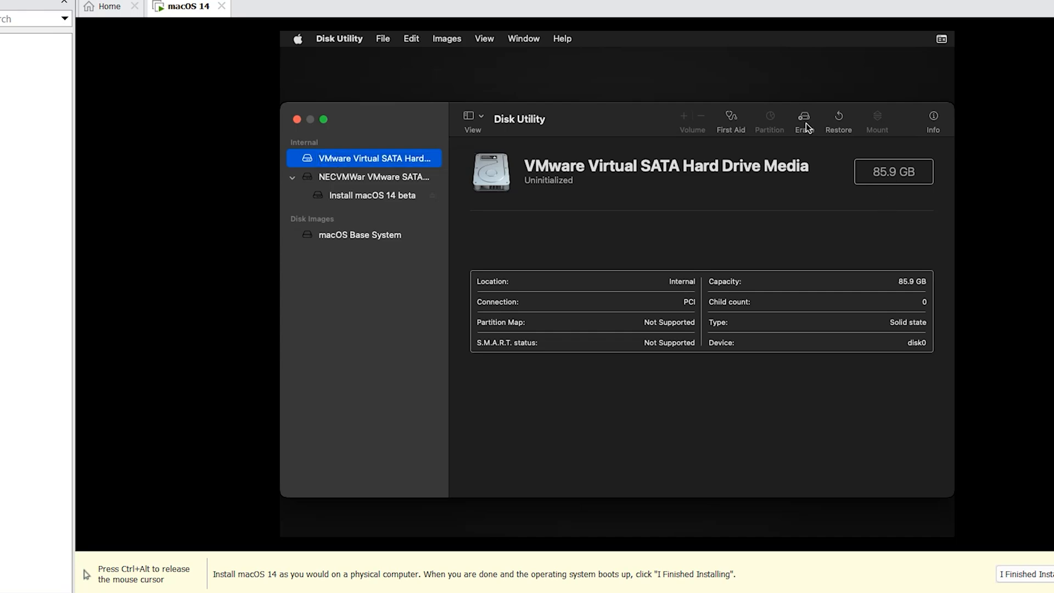
click(804, 116)
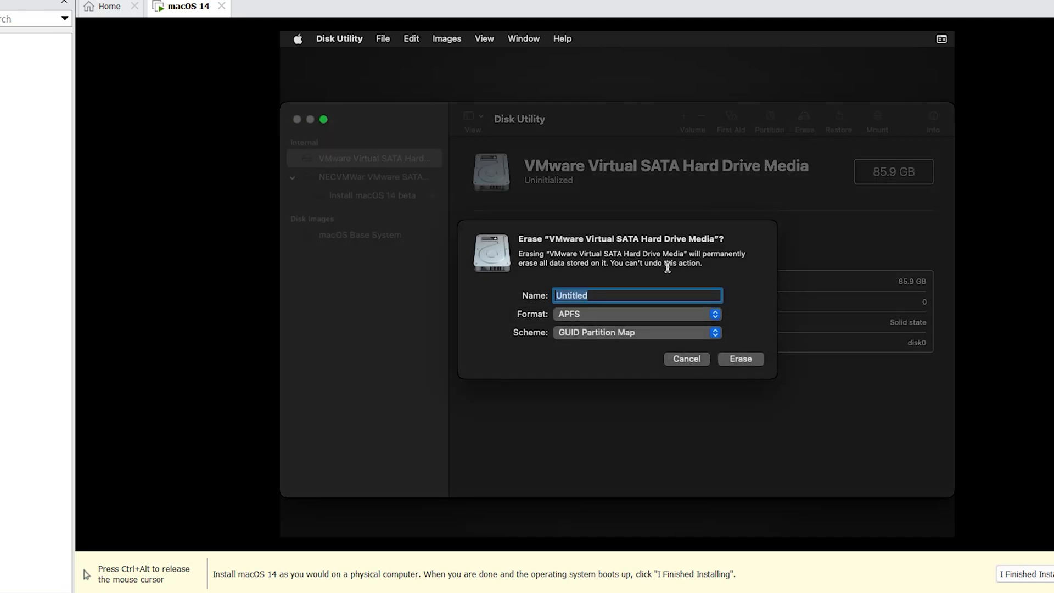
text(m)
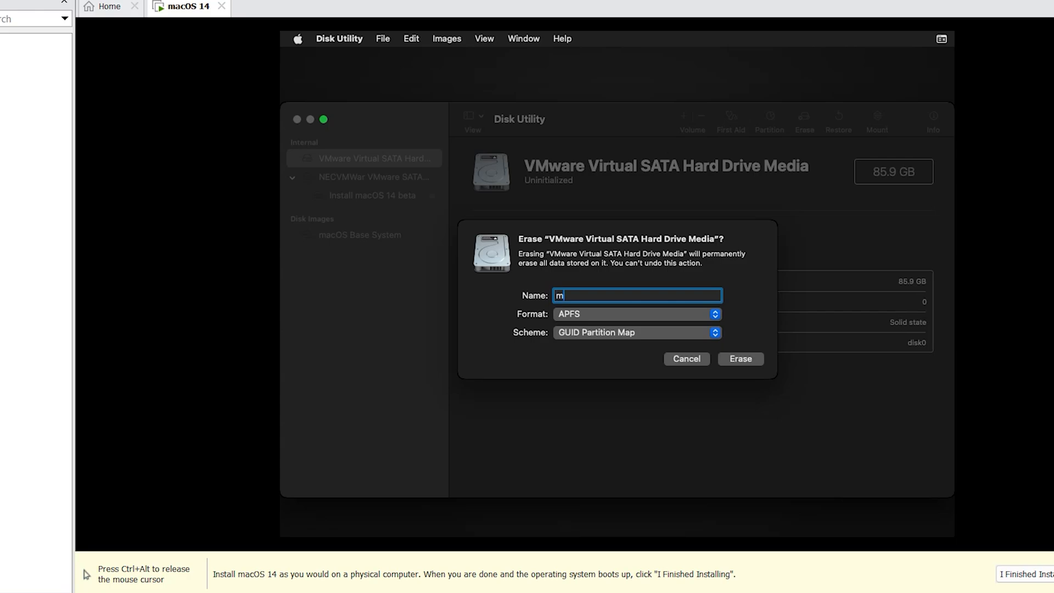
text(ac)
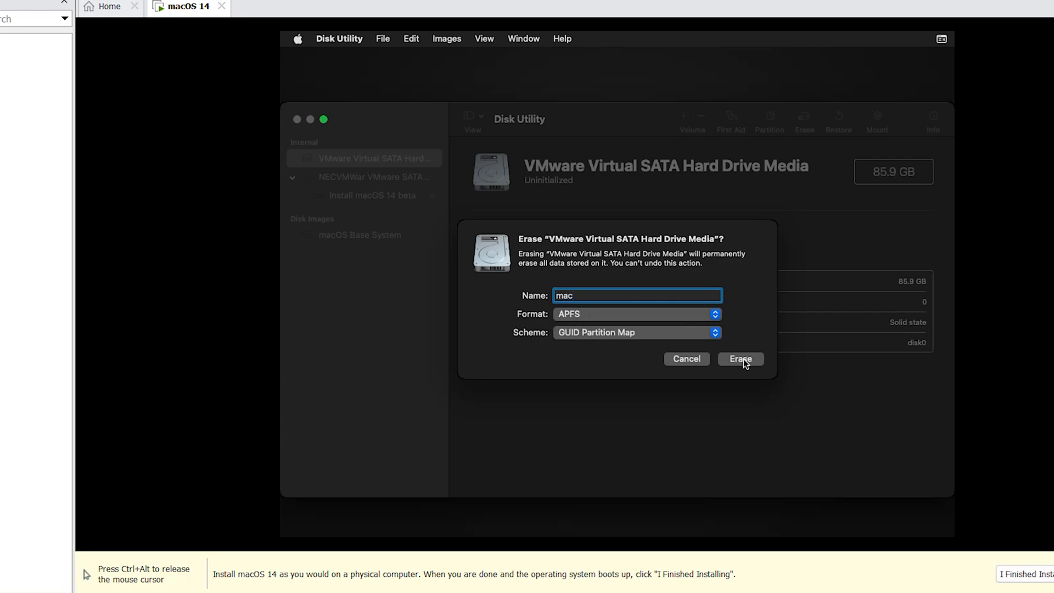
click(739, 358)
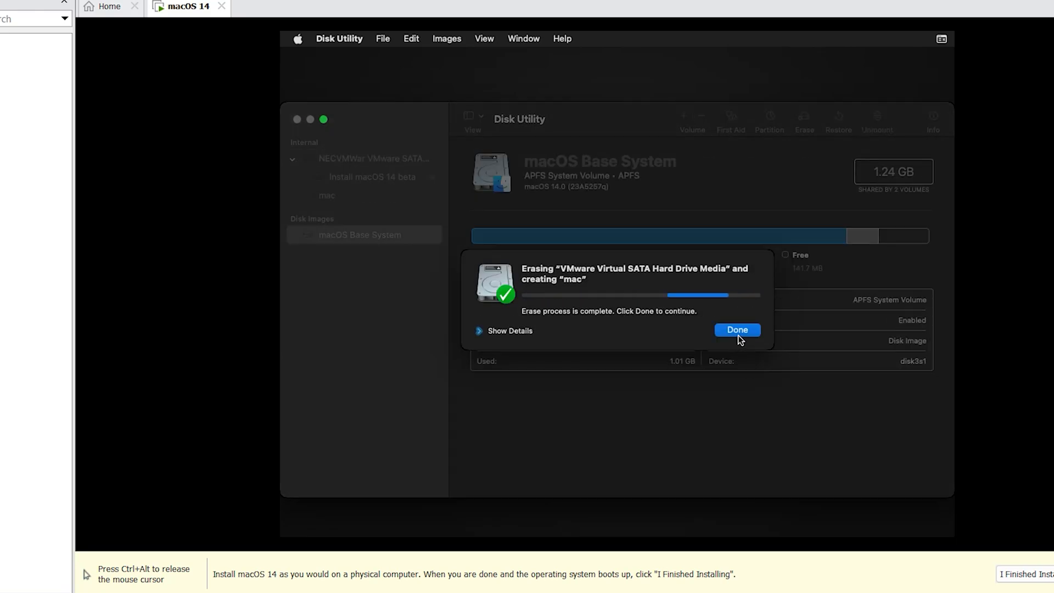
click(737, 329)
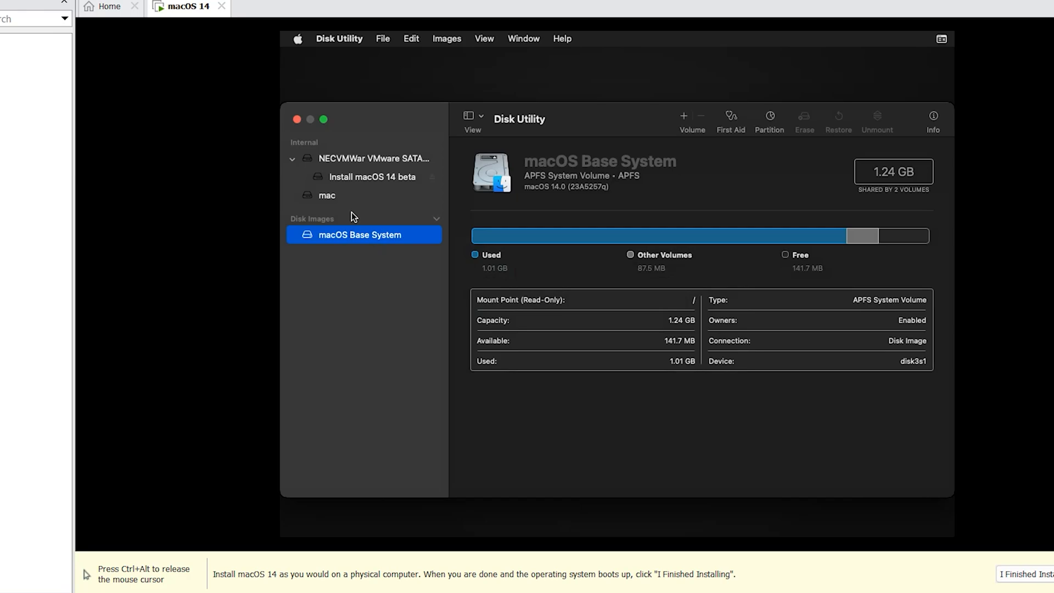
click(327, 196)
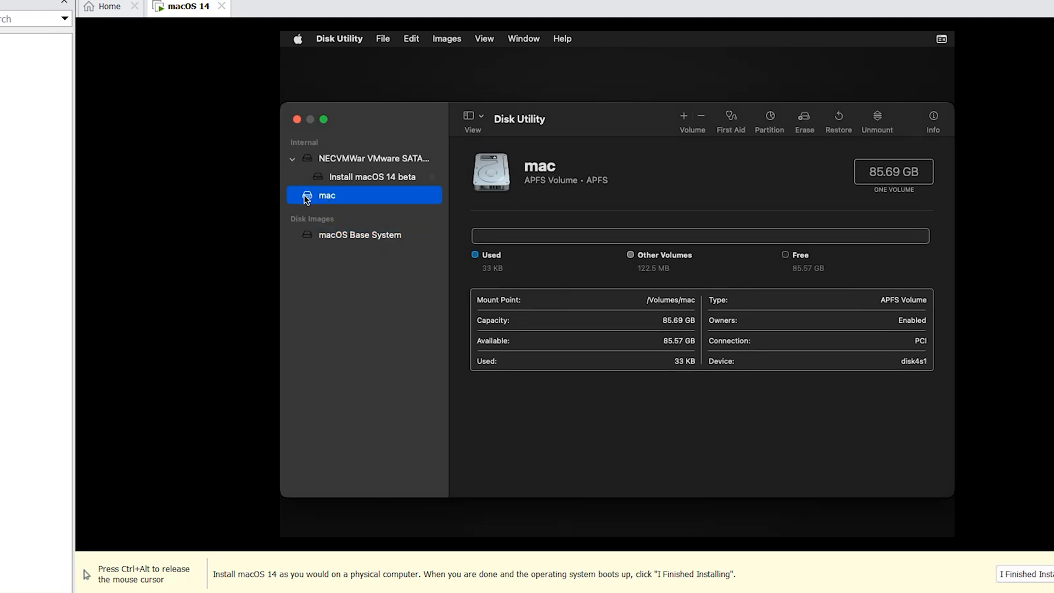
mouse_move(328, 200)
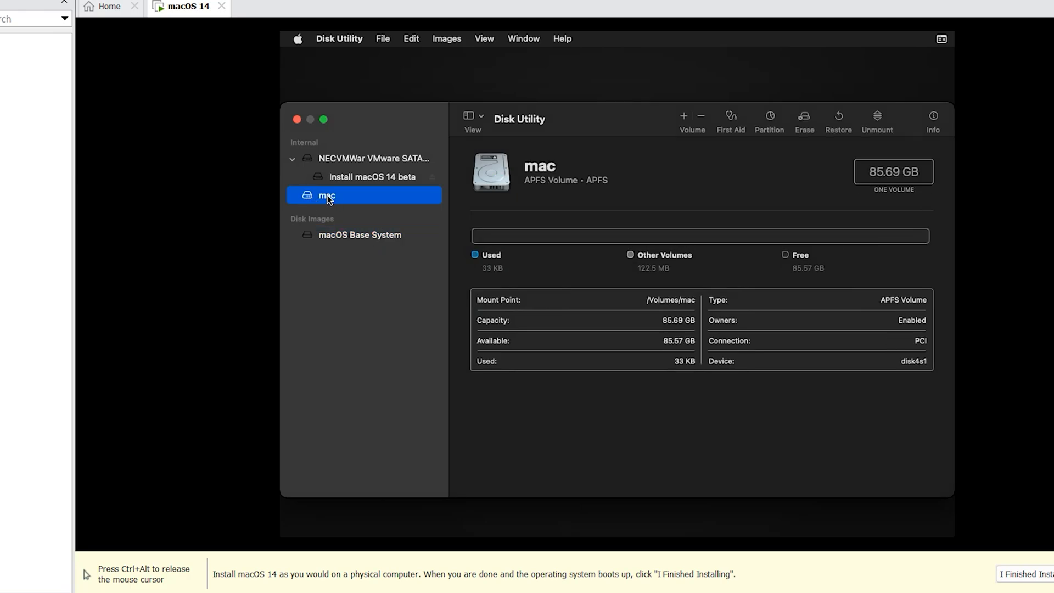
mouse_move(298, 121)
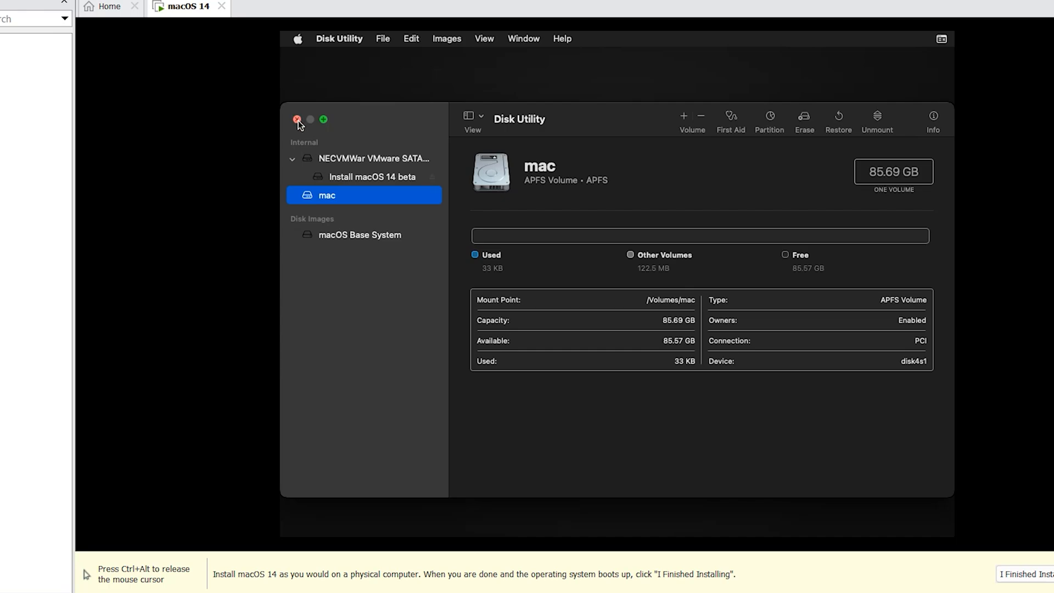
- Run the Install macOS 14 beta option and start installing onto the disk named mac
click(298, 120)
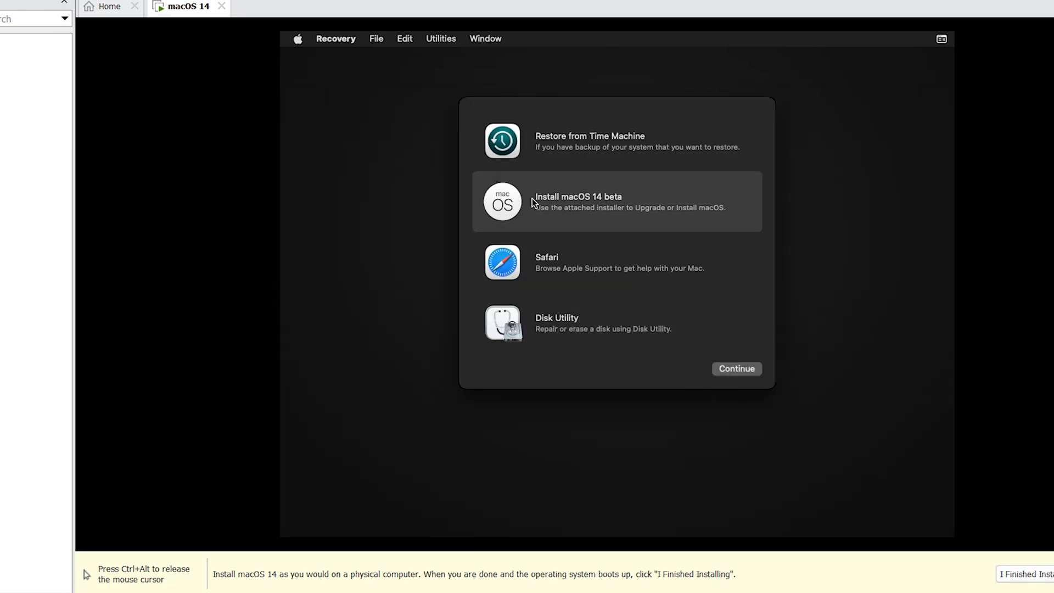
mouse_move(594, 208)
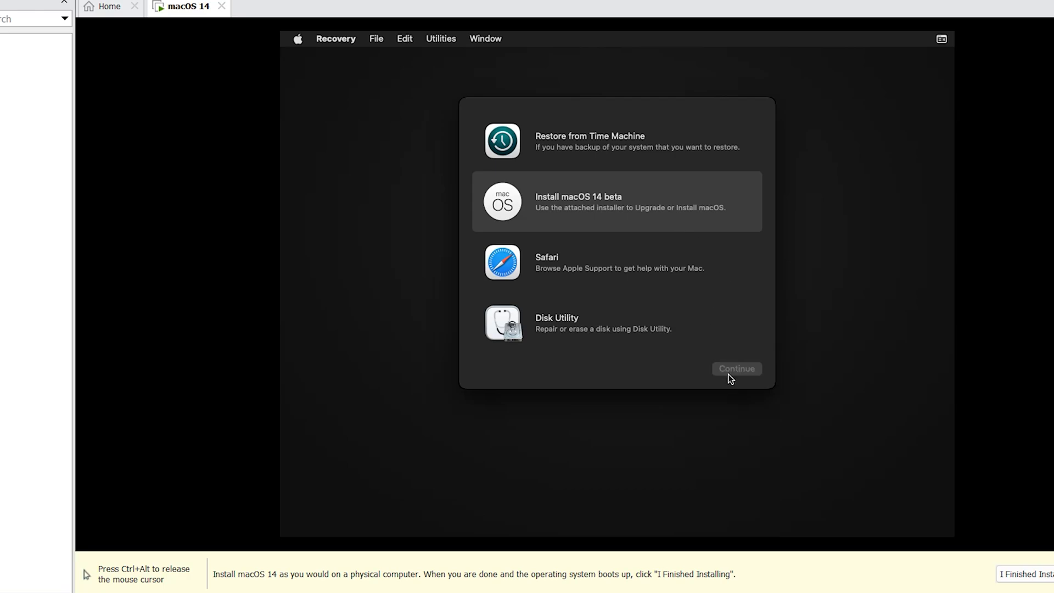
click(736, 369)
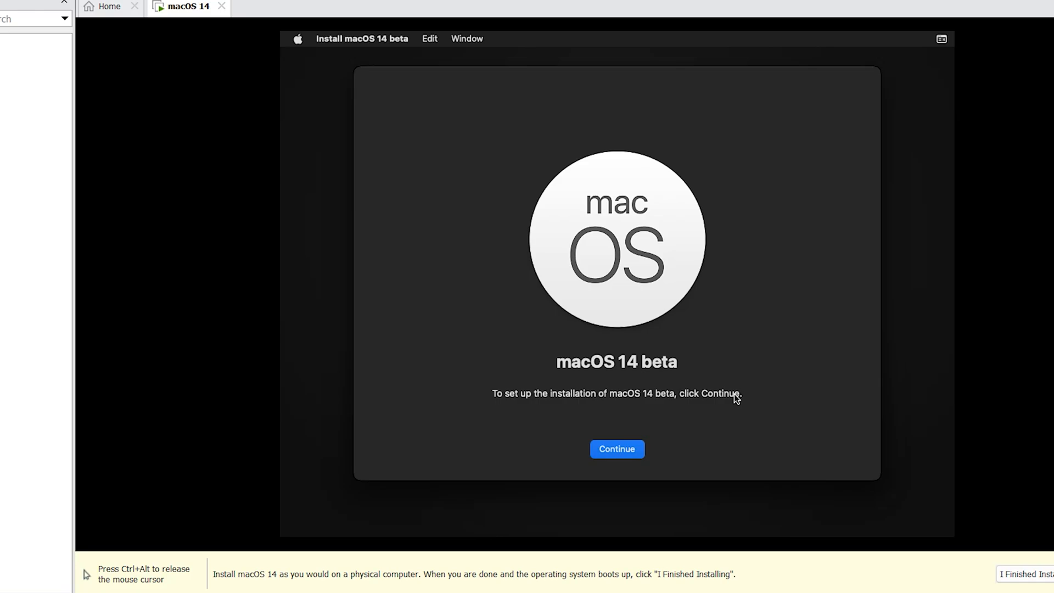
click(616, 449)
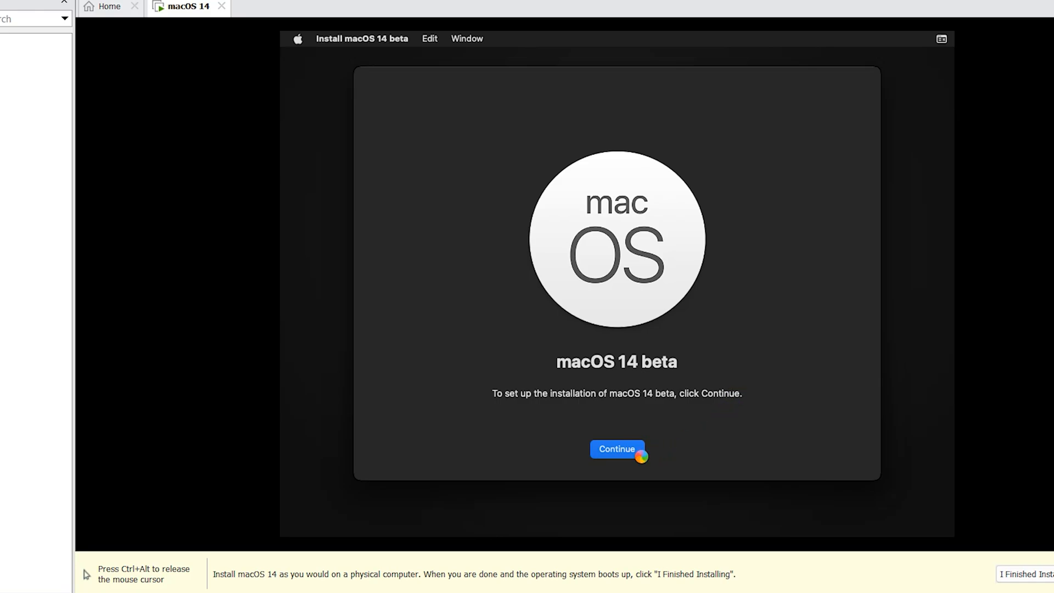
click(616, 448)
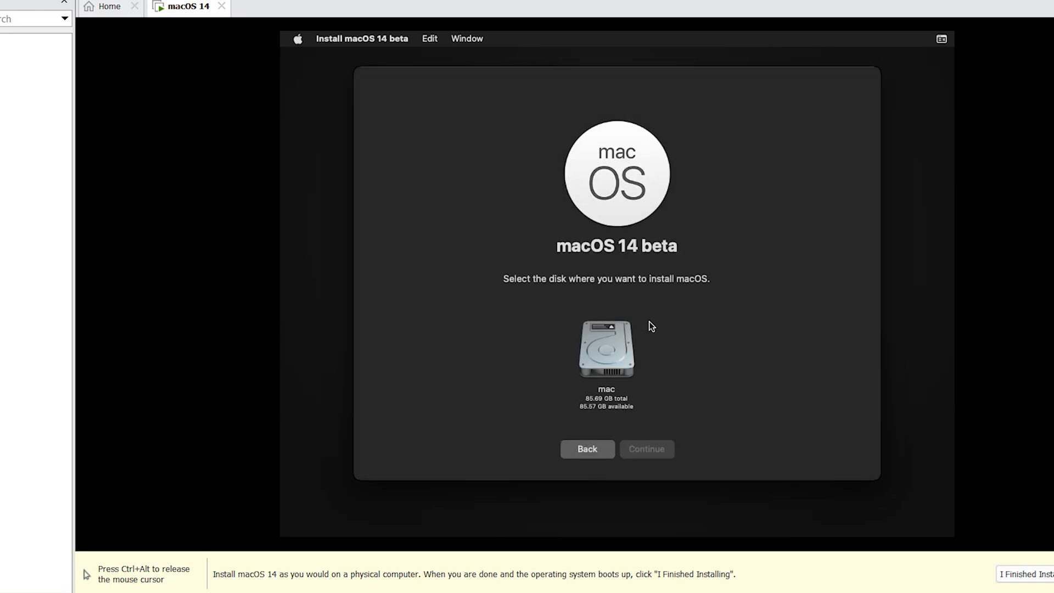
mouse_move(601, 359)
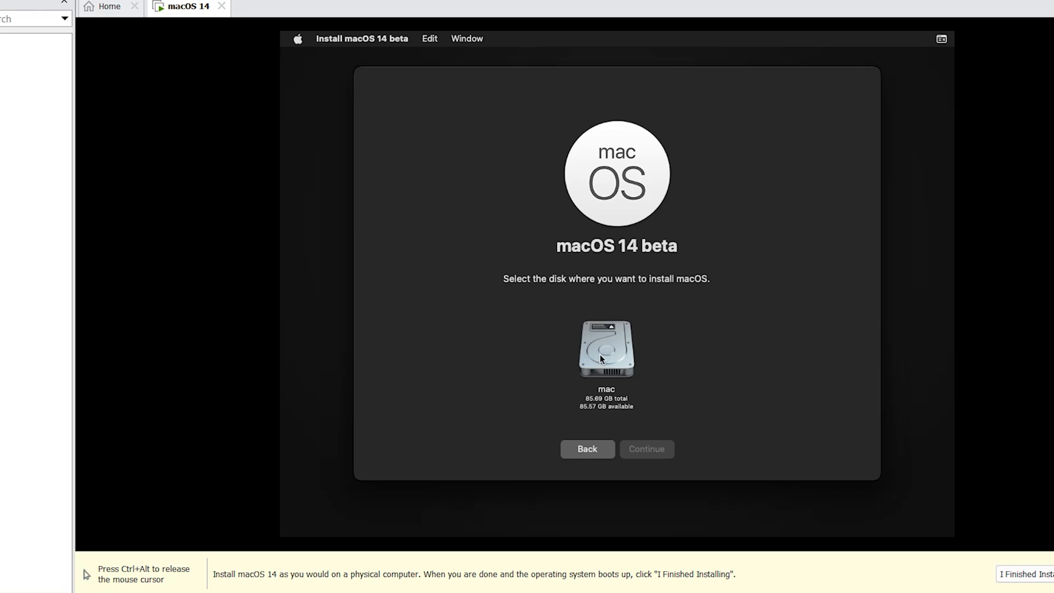
click(604, 348)
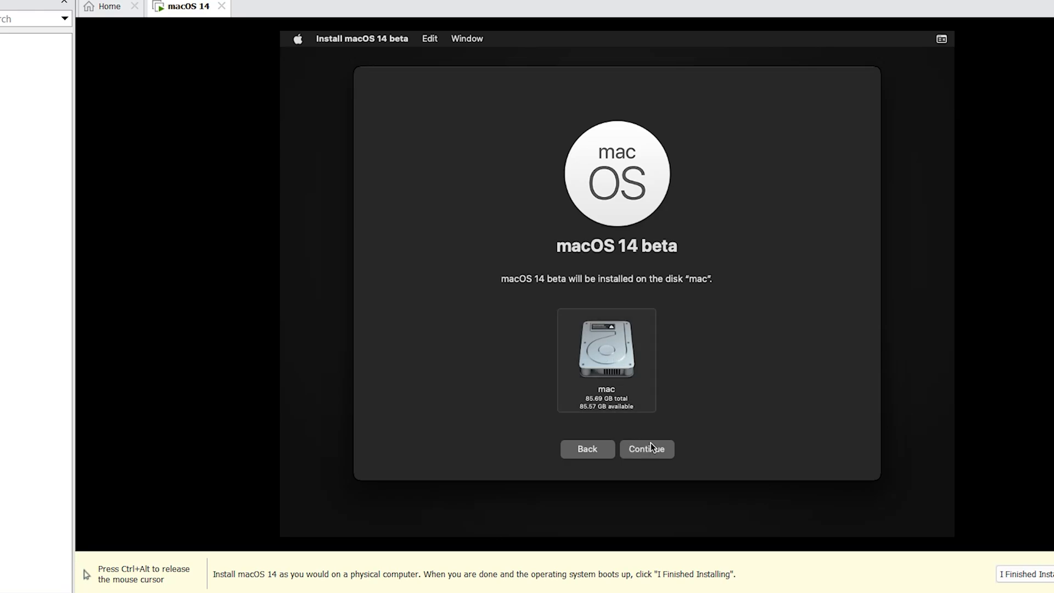
click(645, 449)
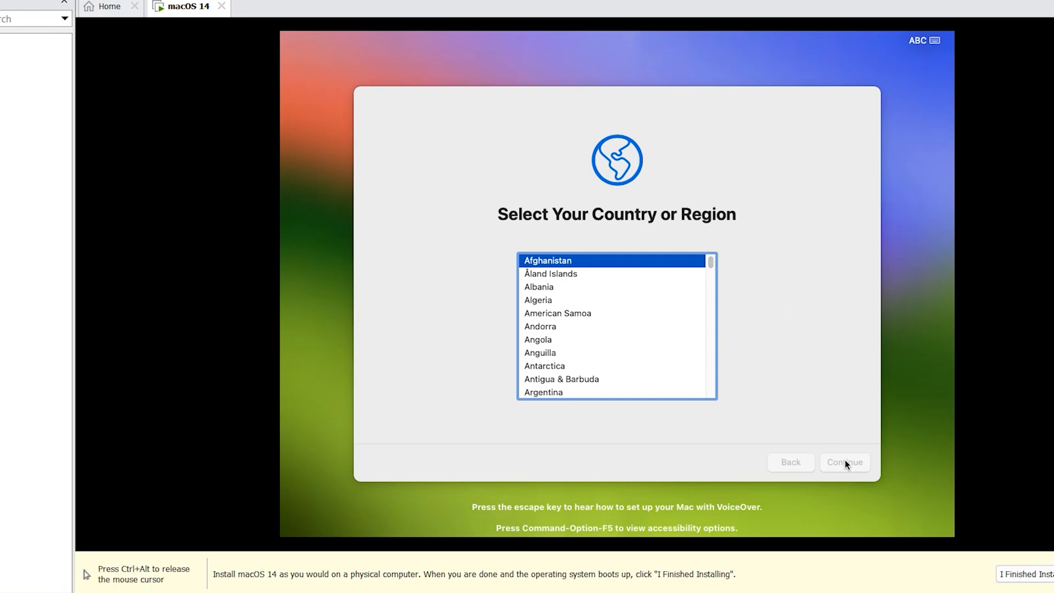
- Keep the default country and languages, skip accessibility, and declare no internet connection
click(843, 462)
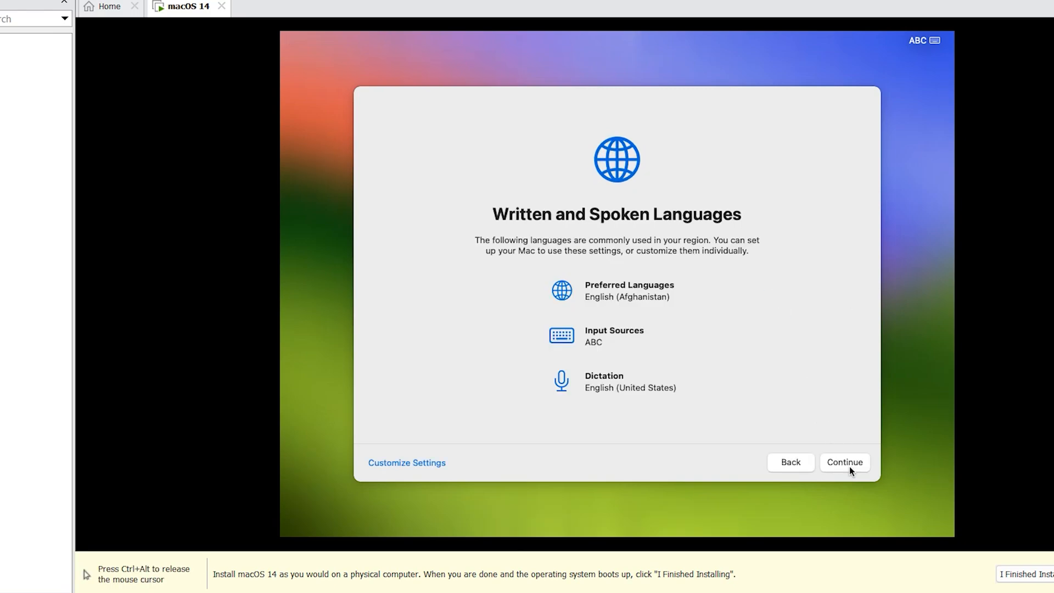
click(843, 462)
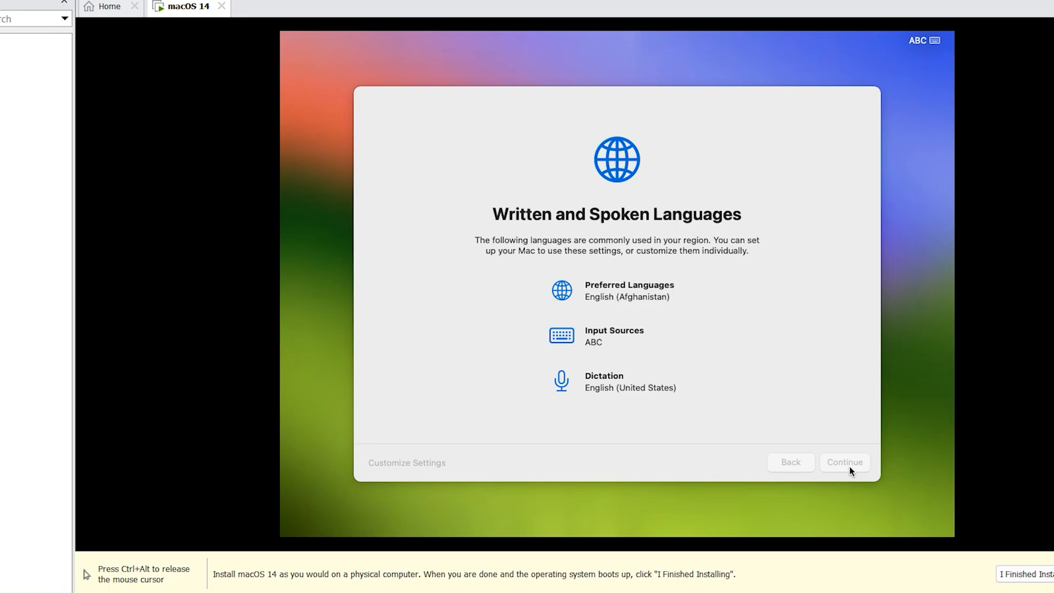
click(843, 463)
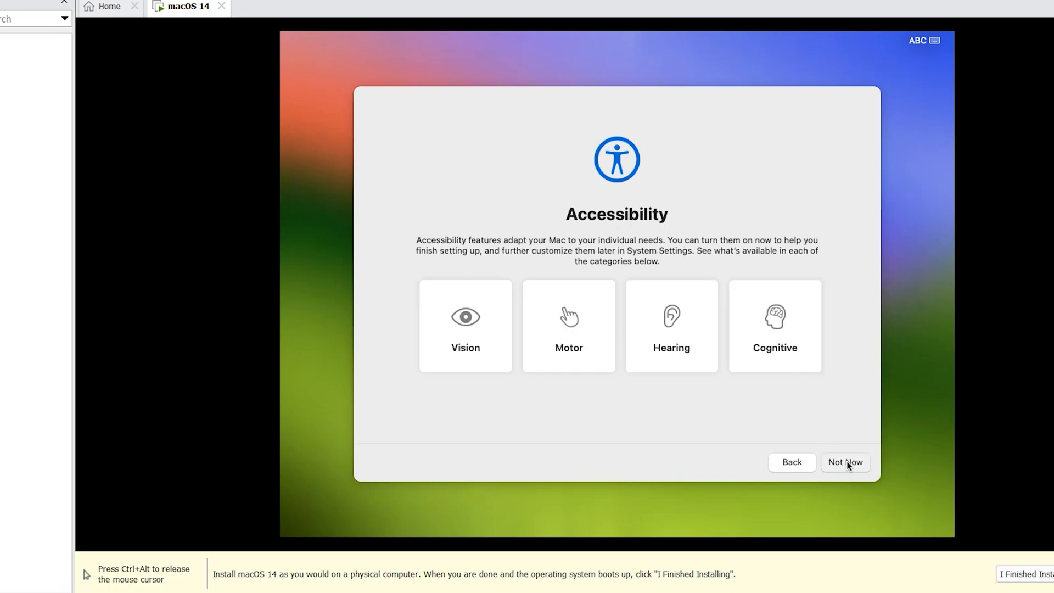
click(845, 462)
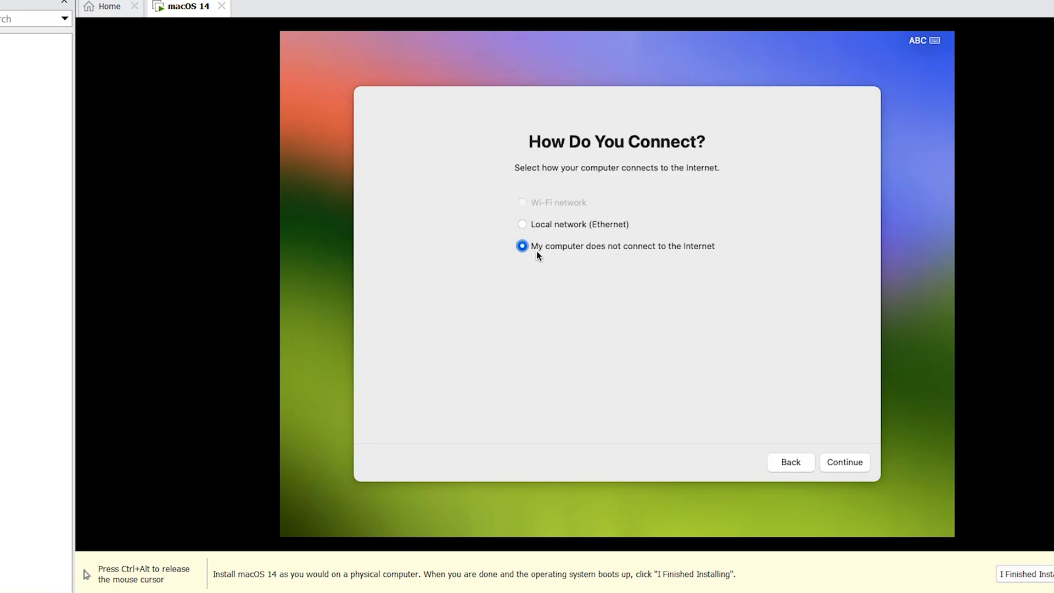
mouse_move(661, 256)
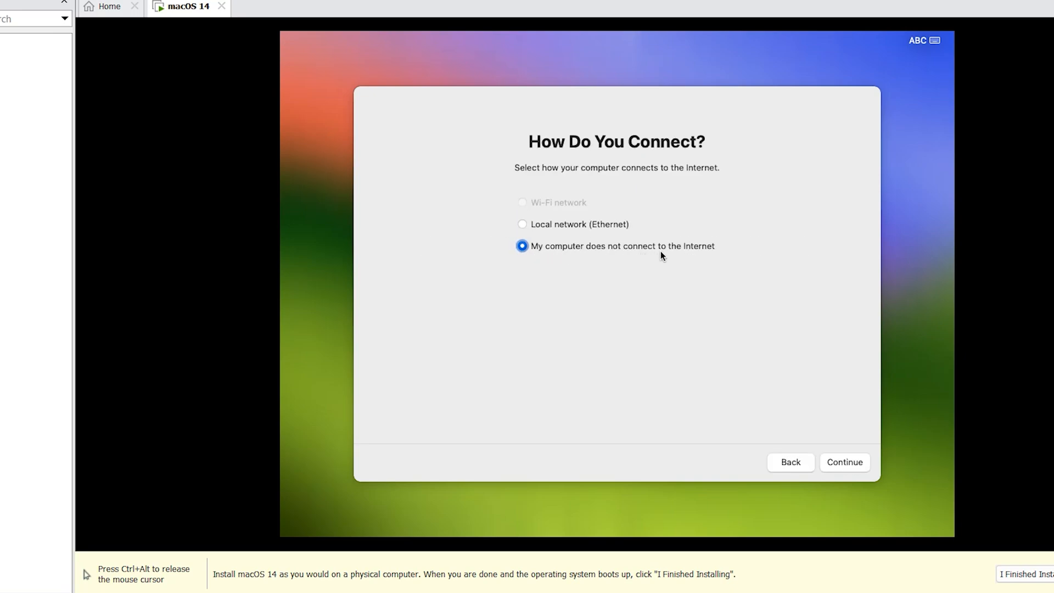
- Continue offline, skip migration from another computer, and agree to the macOS license
click(843, 462)
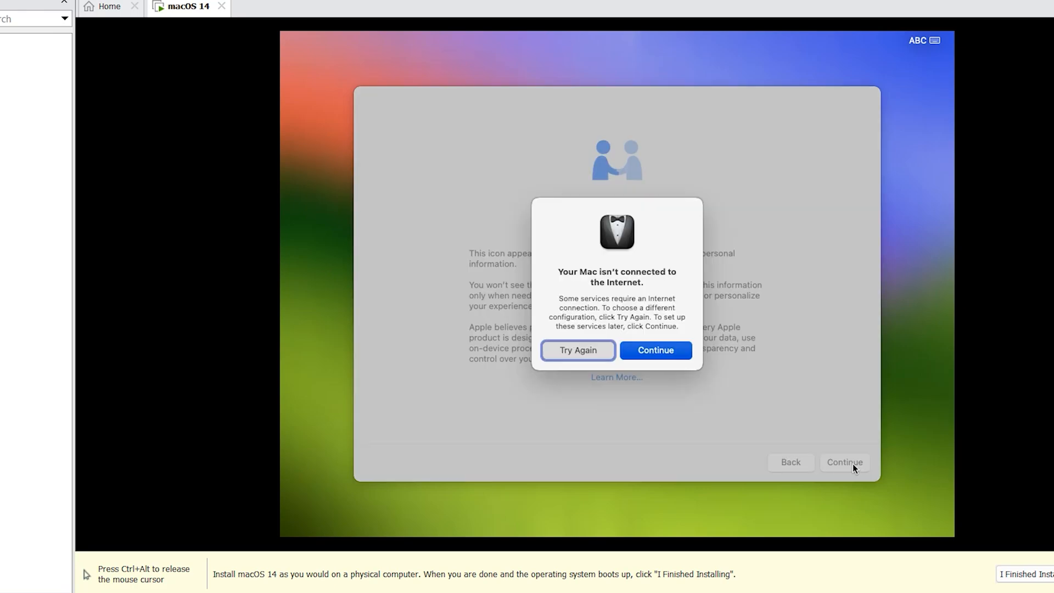
click(654, 350)
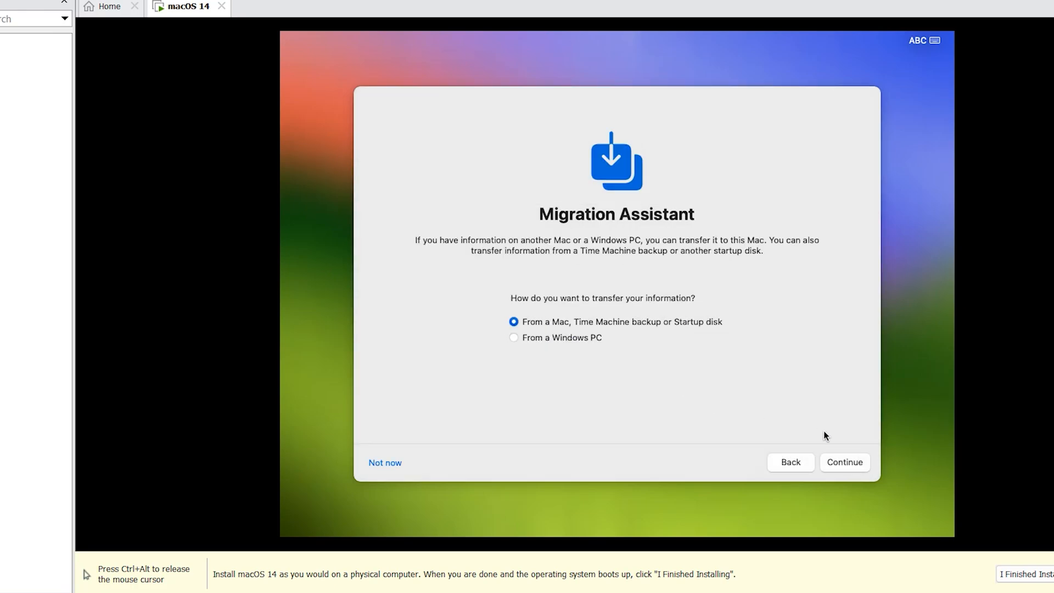
mouse_move(599, 310)
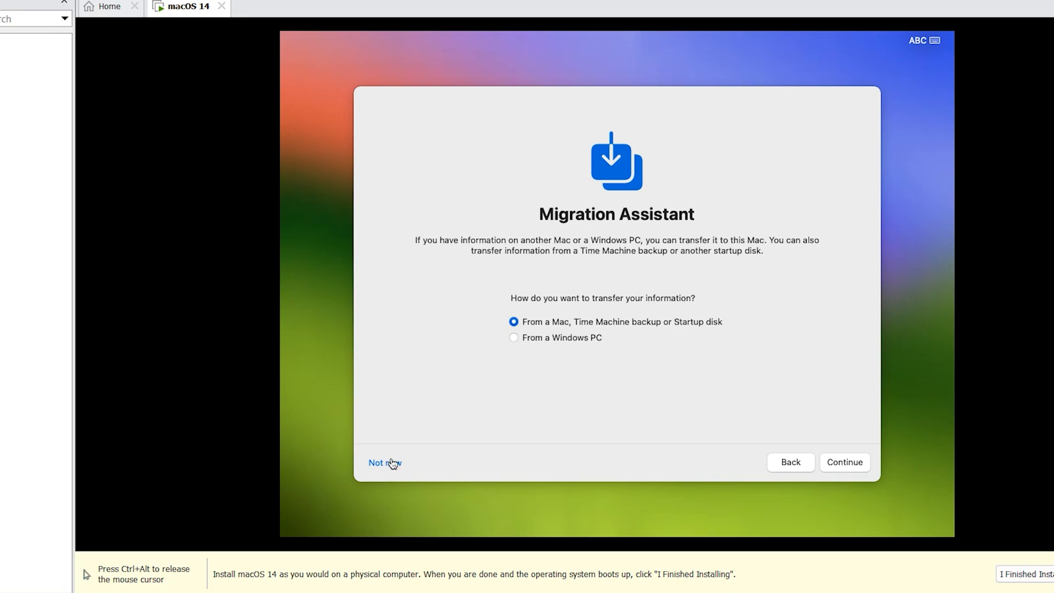
click(379, 462)
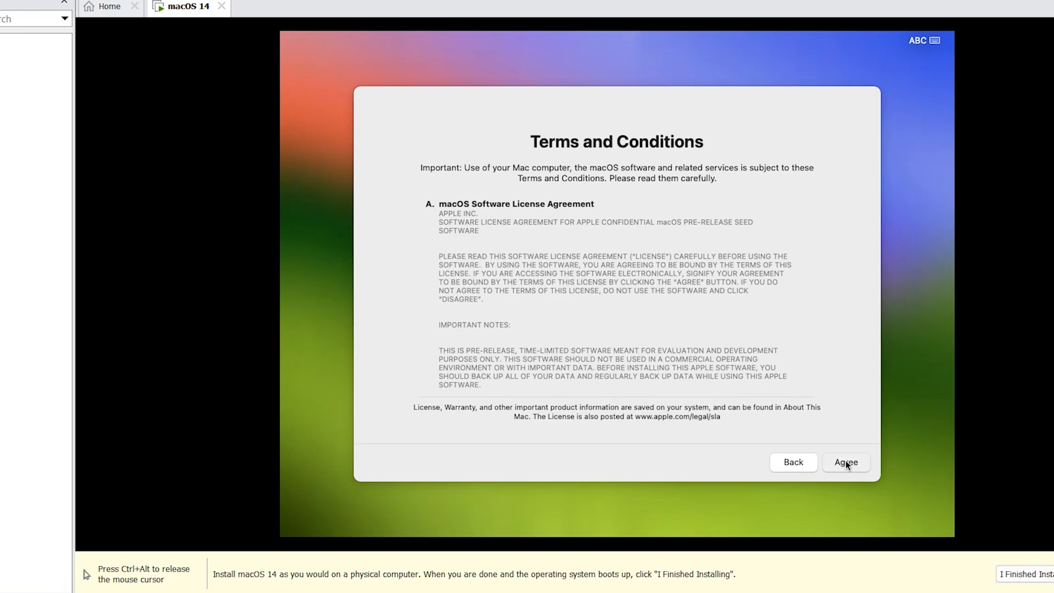
click(845, 462)
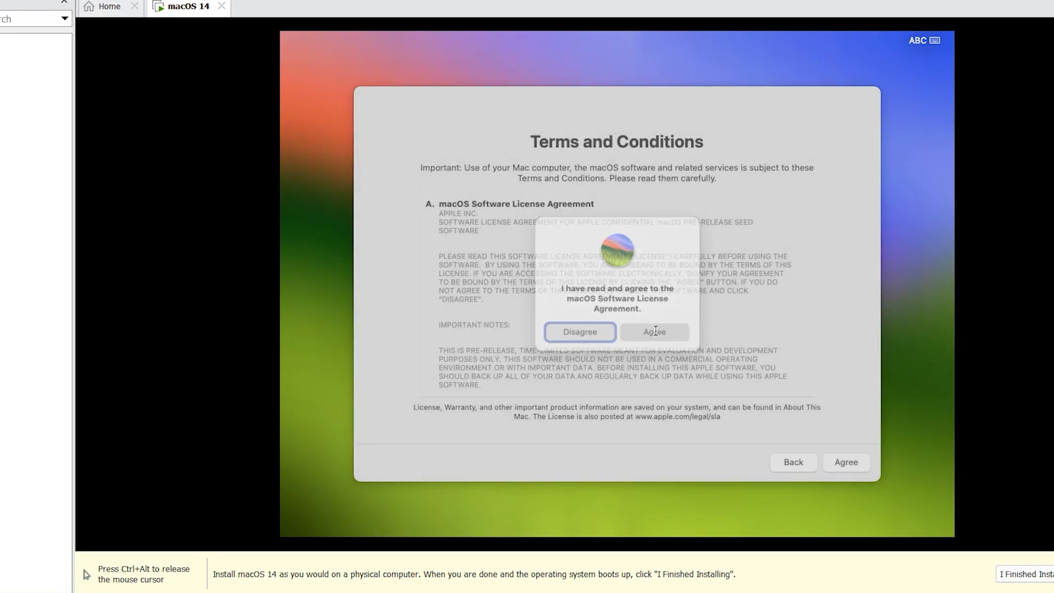
- Agree to the license and create account 'mac' with a password and hint 'number'
click(652, 332)
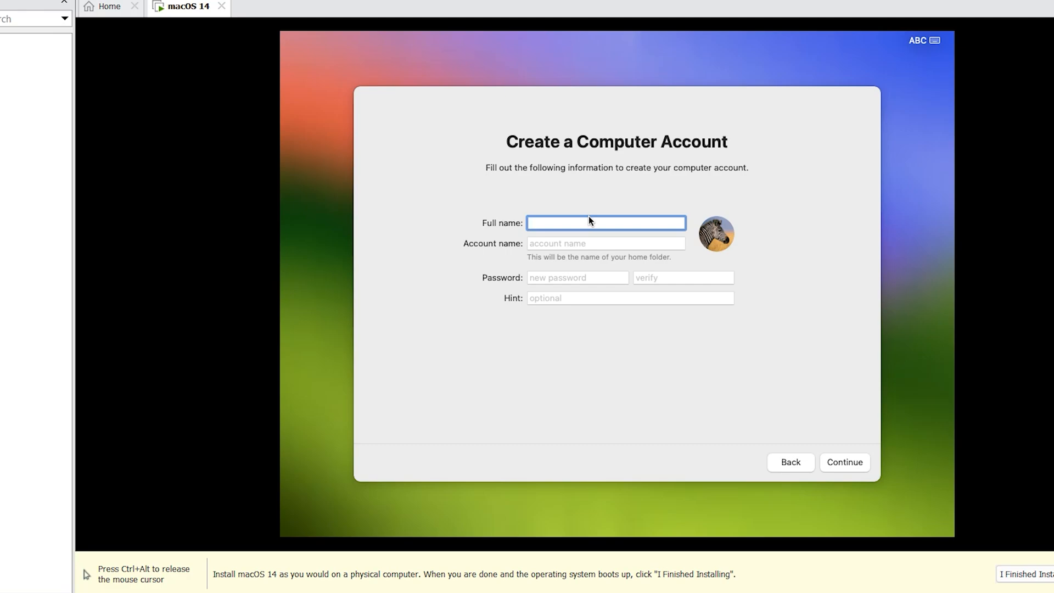
text(mac)
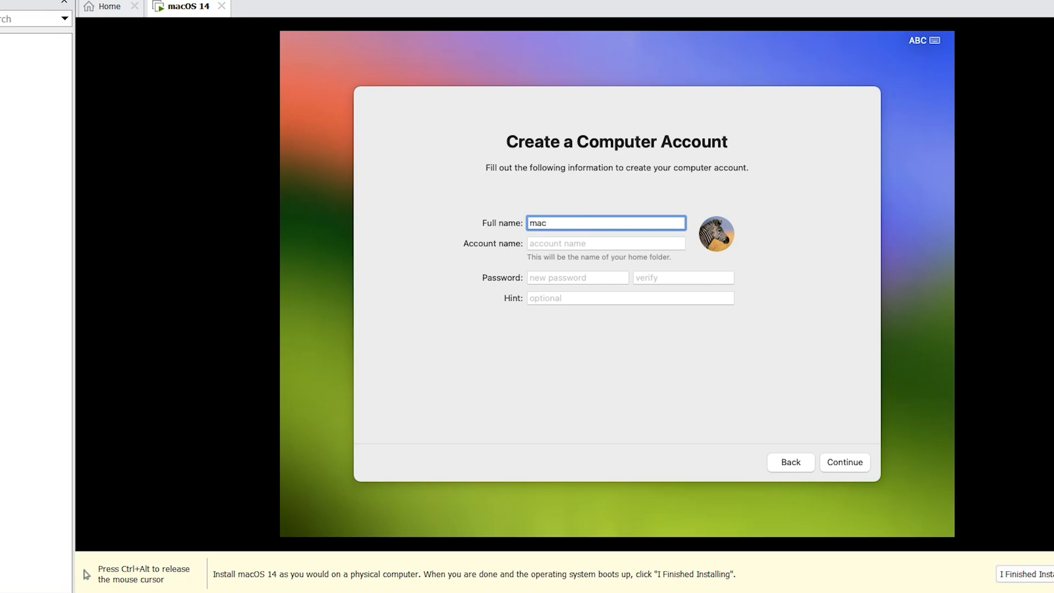
click(577, 277)
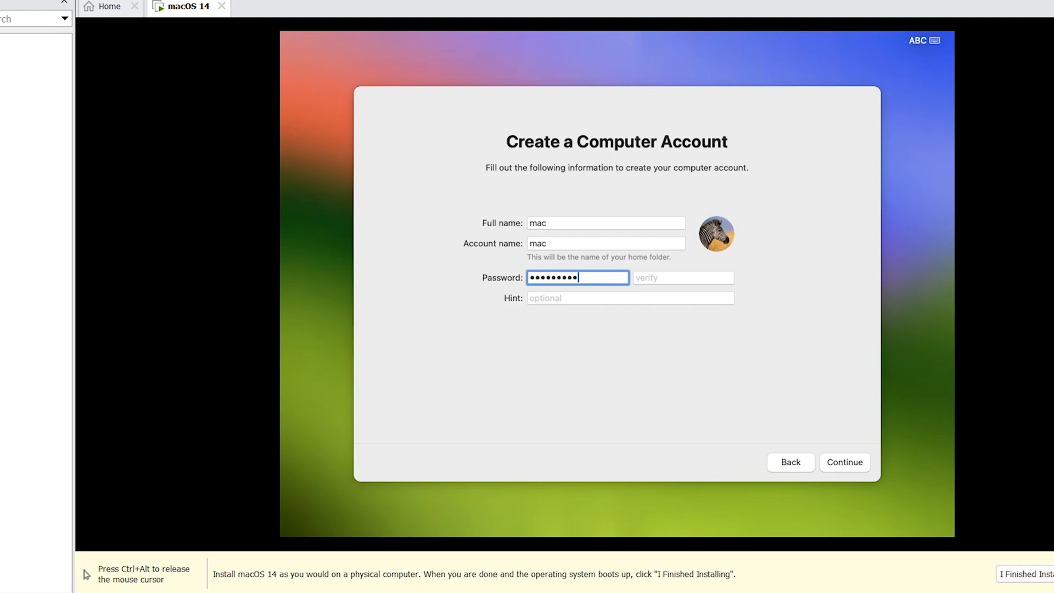
click(682, 277)
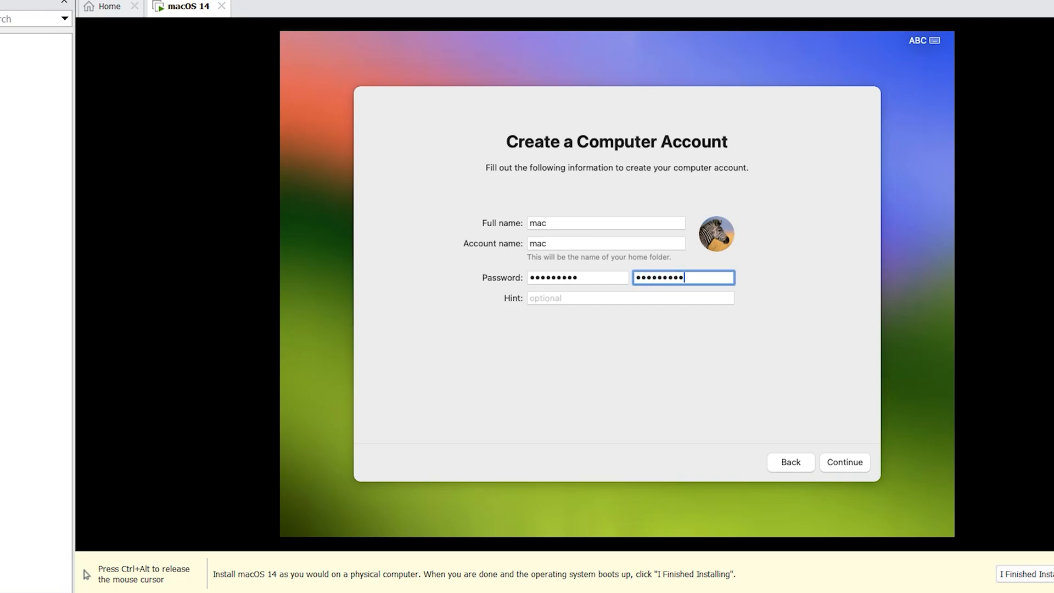
click(629, 298)
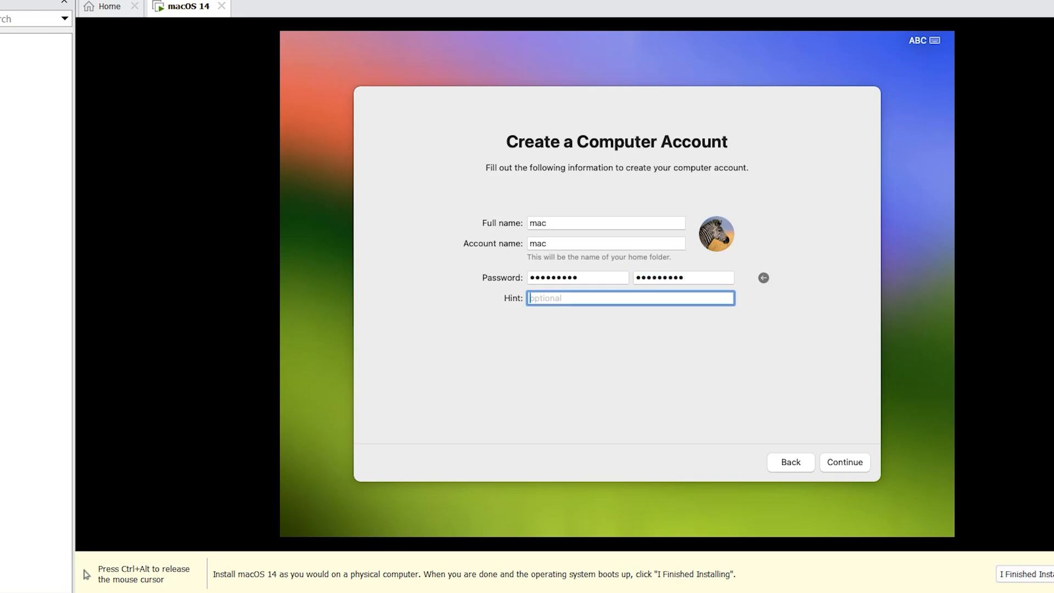
text(number)
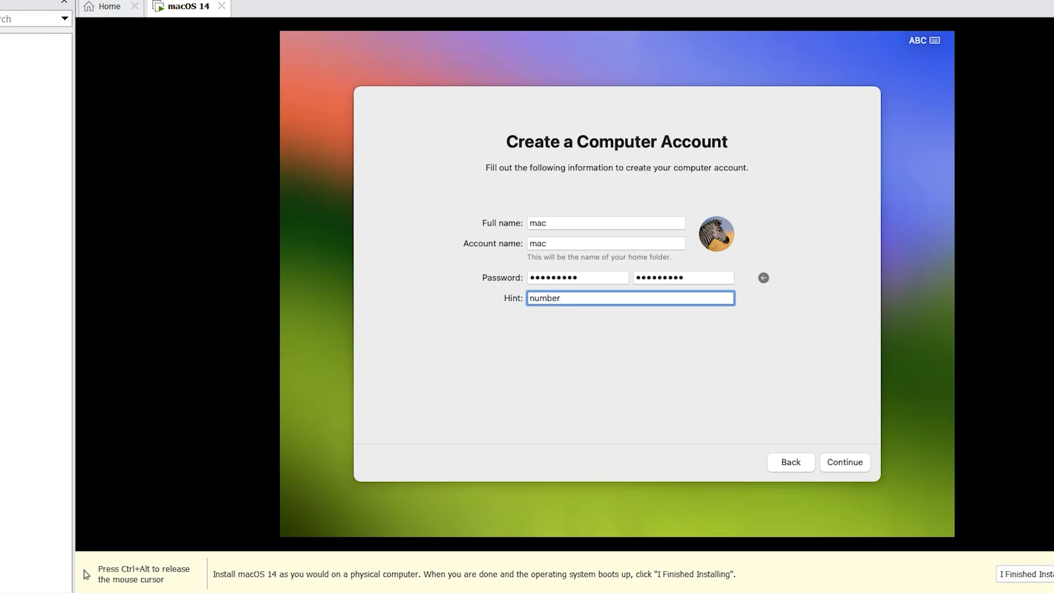
click(843, 463)
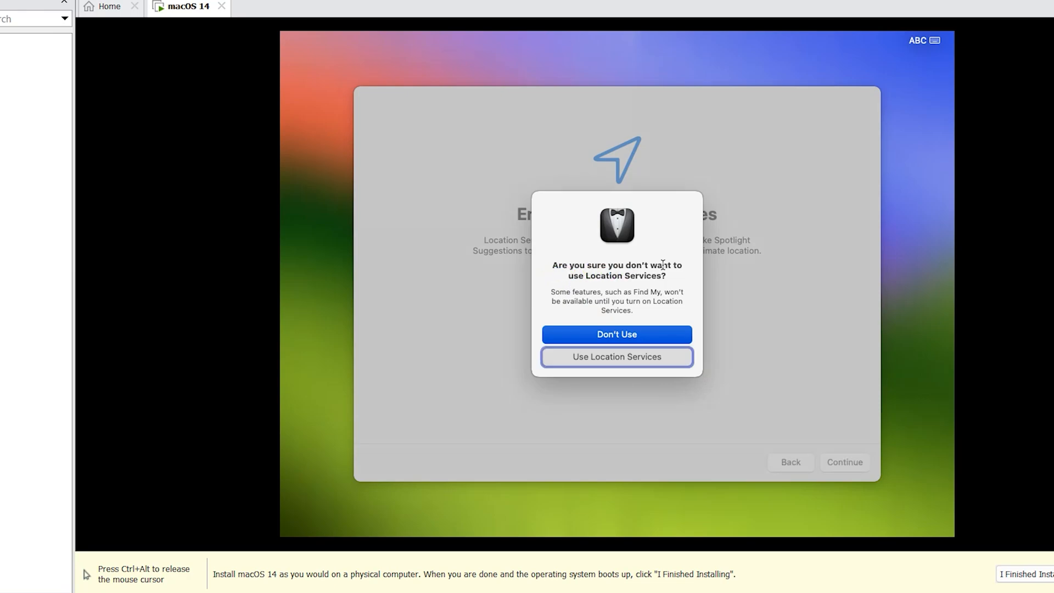
mouse_move(626, 286)
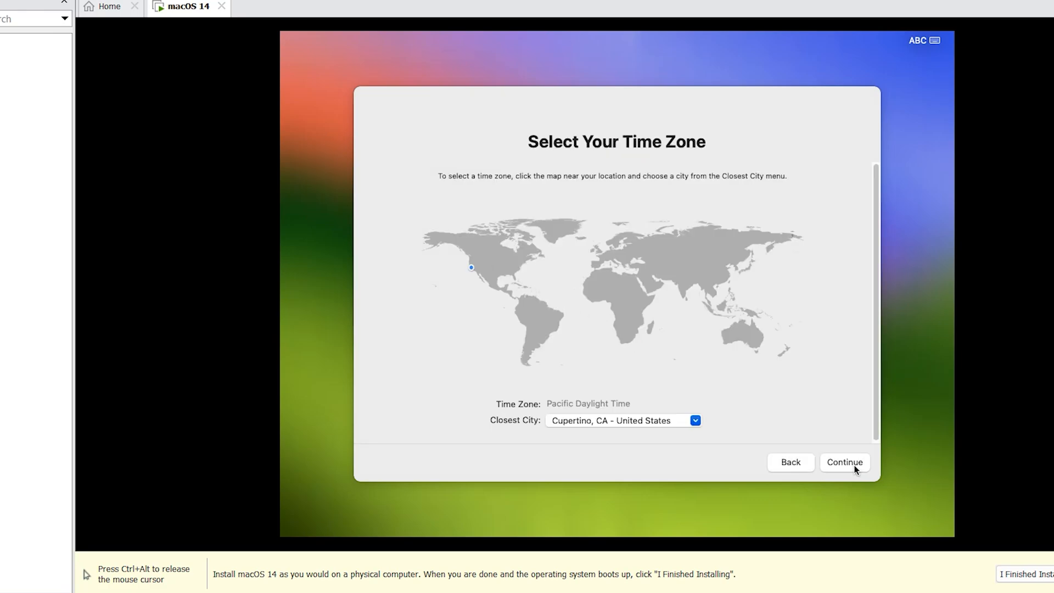
- Keep the suggested time zone and continue past Analytics and Screen Time to Choose Your Look
click(844, 462)
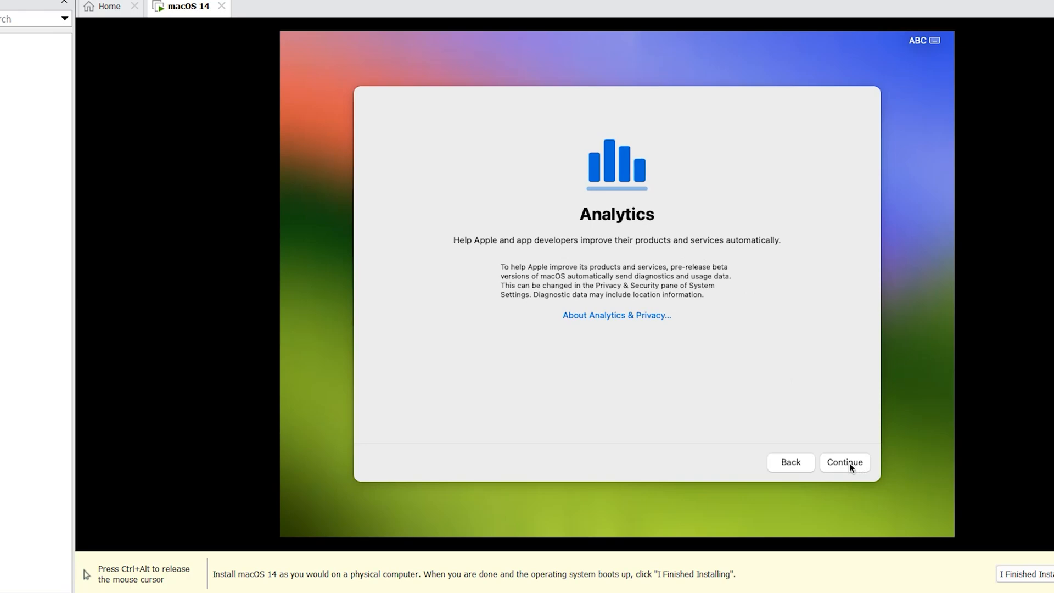
click(843, 462)
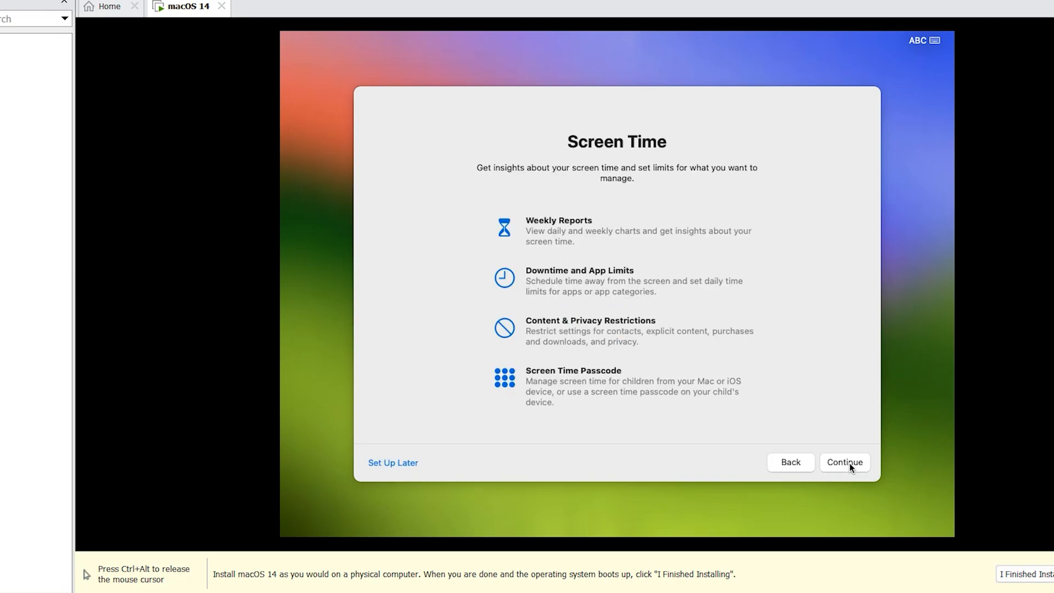
click(844, 462)
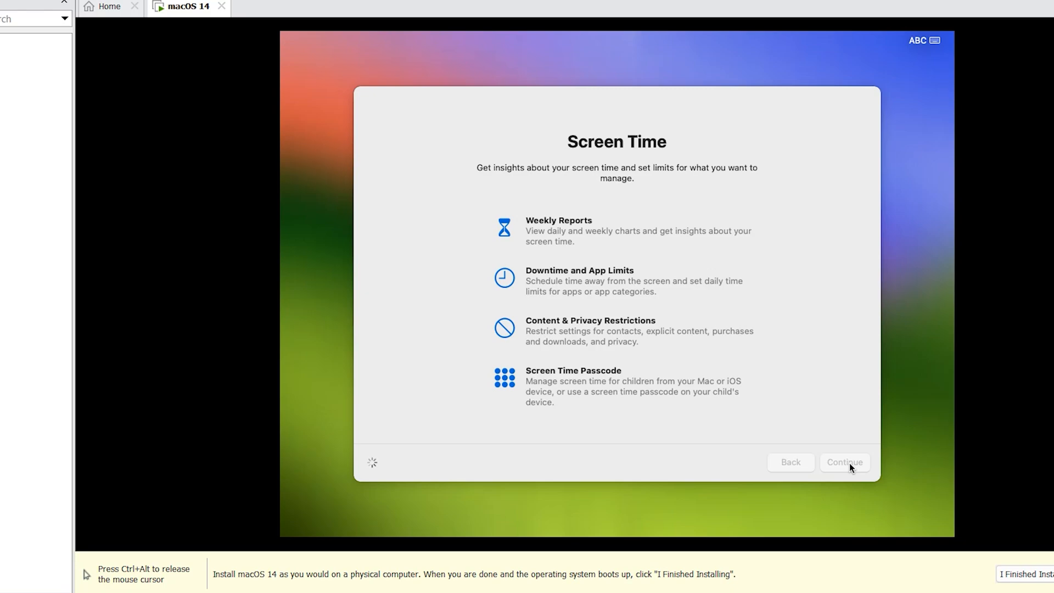
click(844, 462)
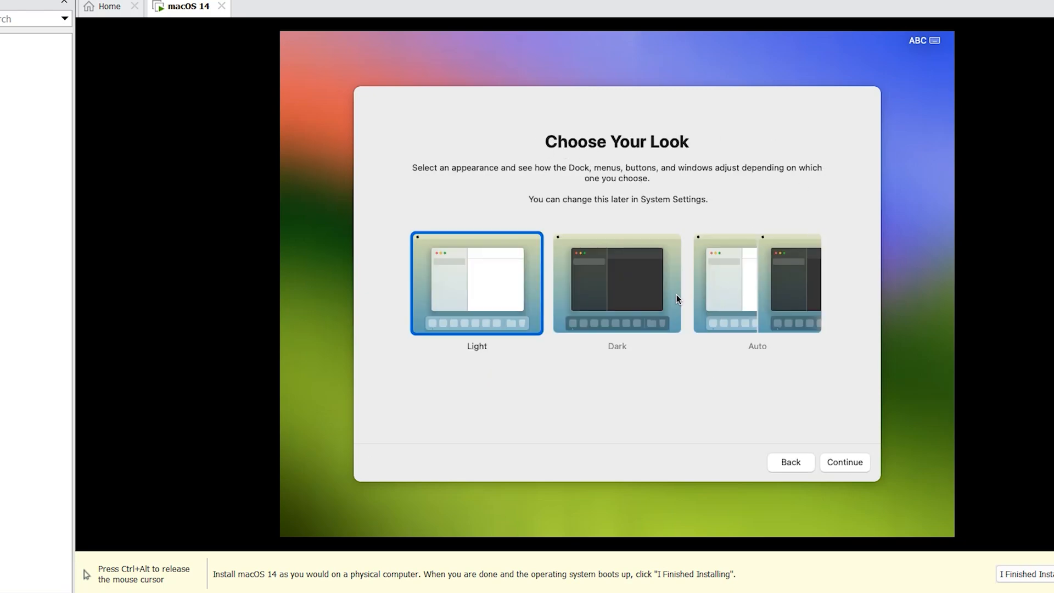